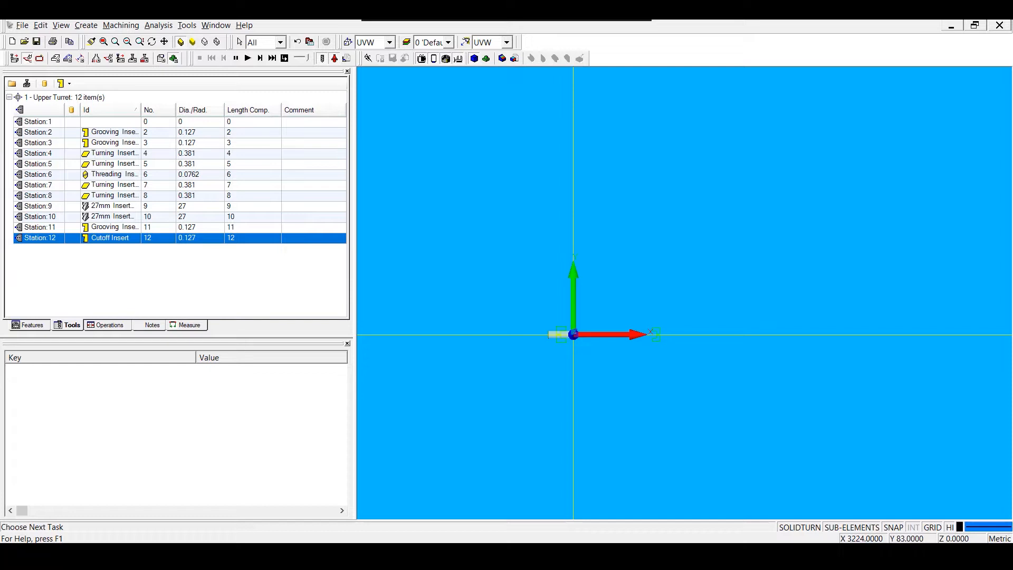
mouse_move(824, 510)
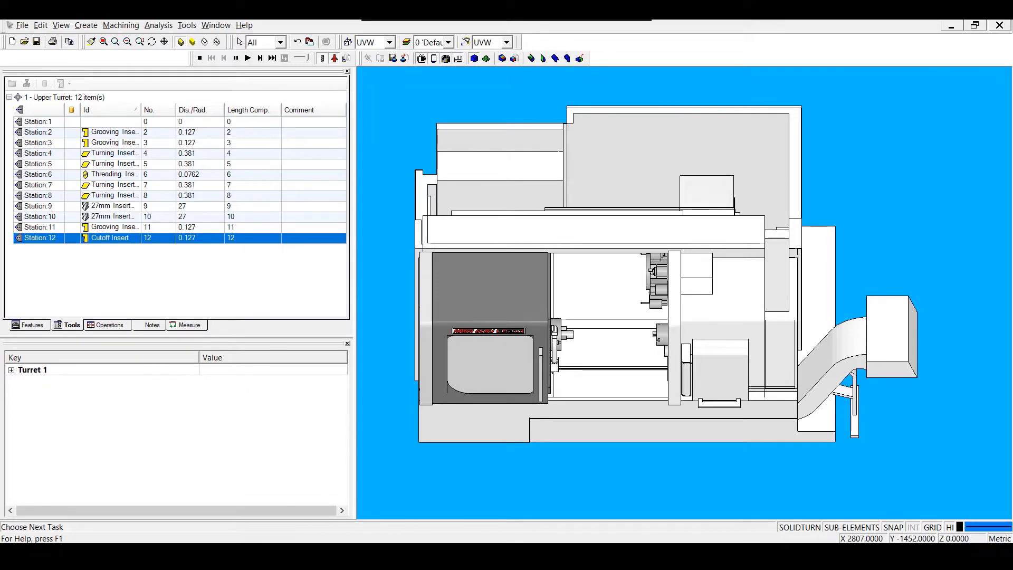
mouse_move(852, 273)
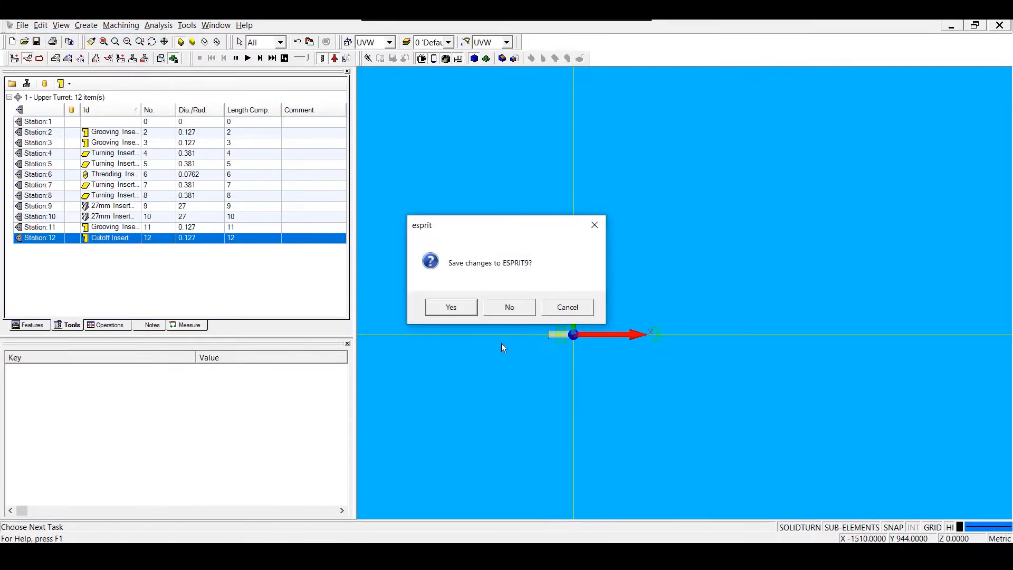
- Discard the previous changes, create a <Blank Document>, and open SolidTurn Machine Setup
click(509, 307)
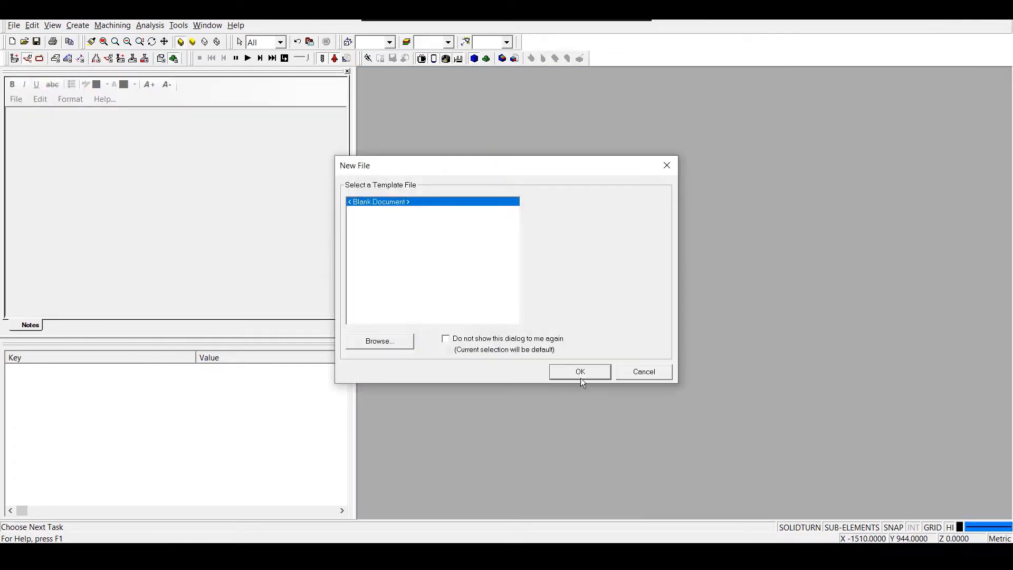
click(580, 371)
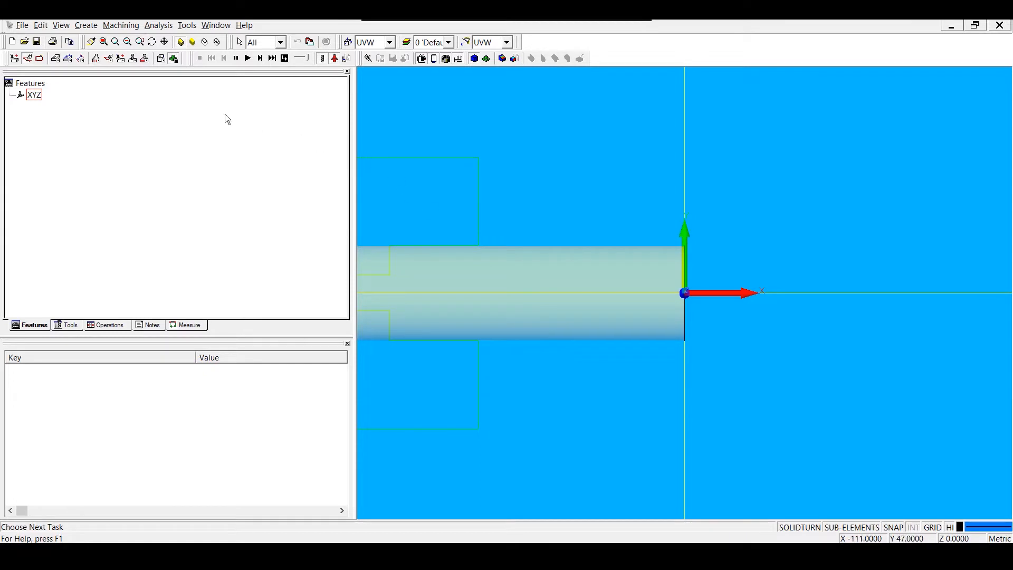
click(187, 25)
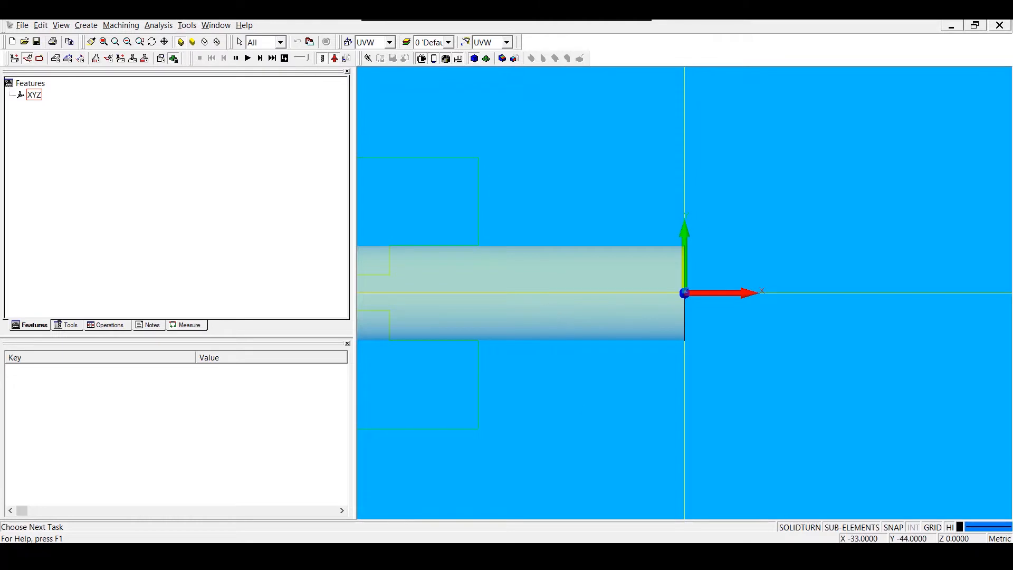
mouse_move(1001, 537)
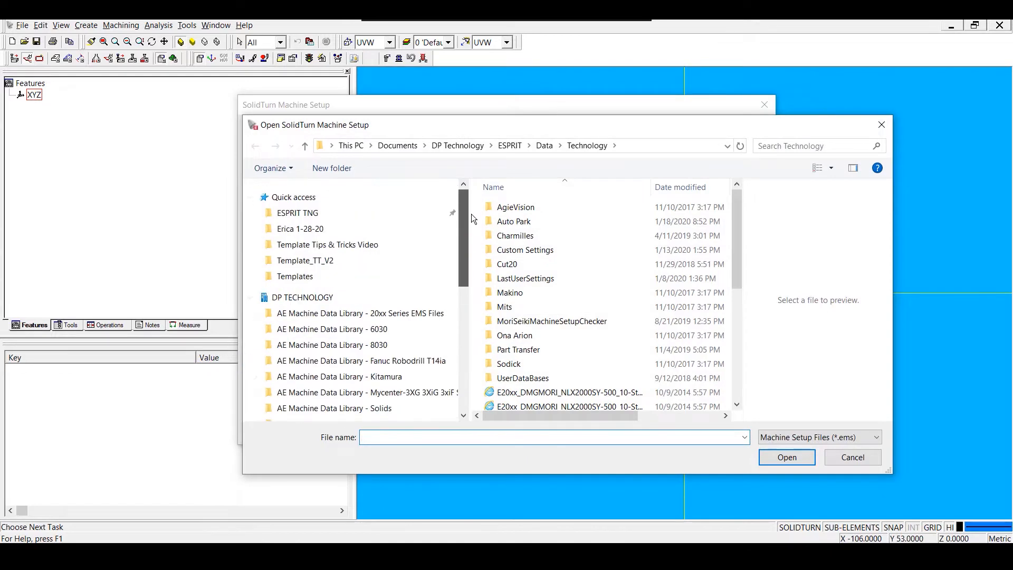
- Add an NC output using the E17MSP_NLX_2017-11-16 post file, allowing overwrite, and apply
click(327, 245)
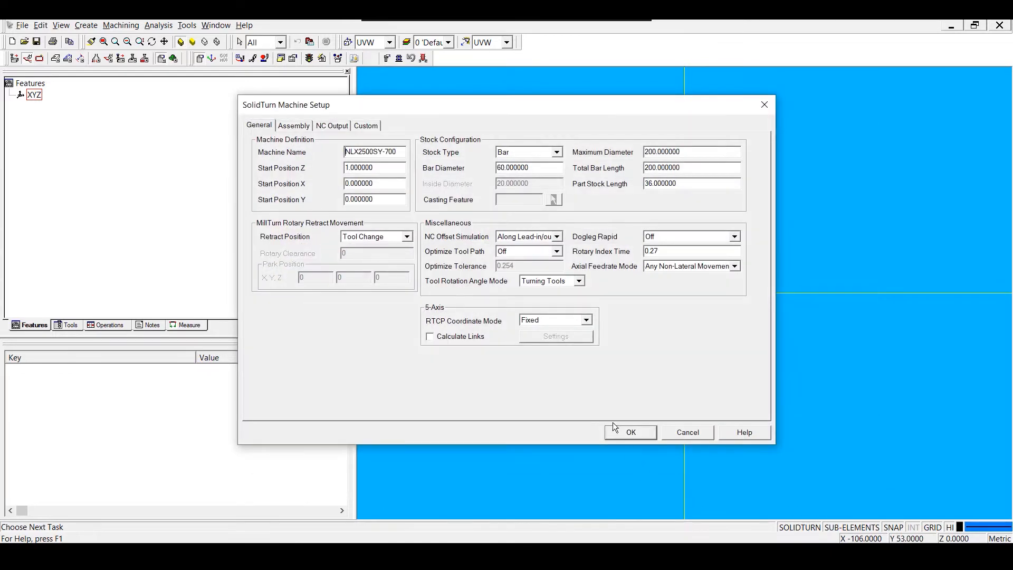
mouse_move(327, 135)
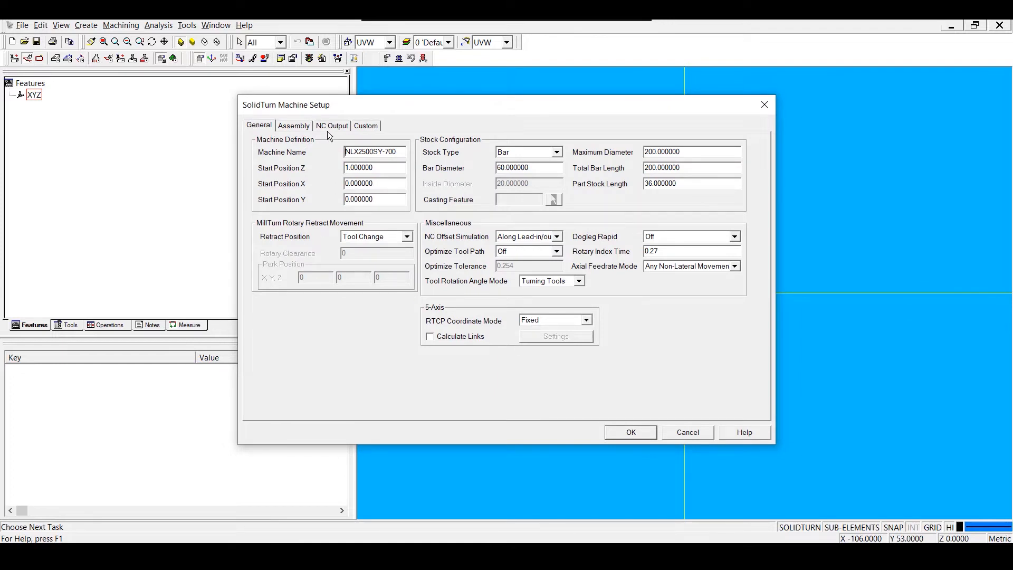
click(332, 125)
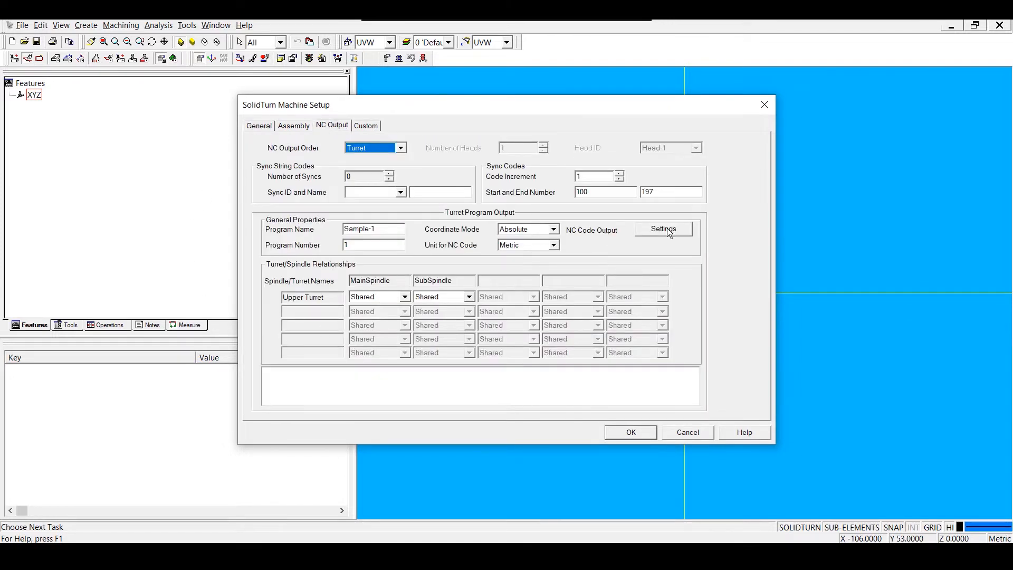
click(663, 229)
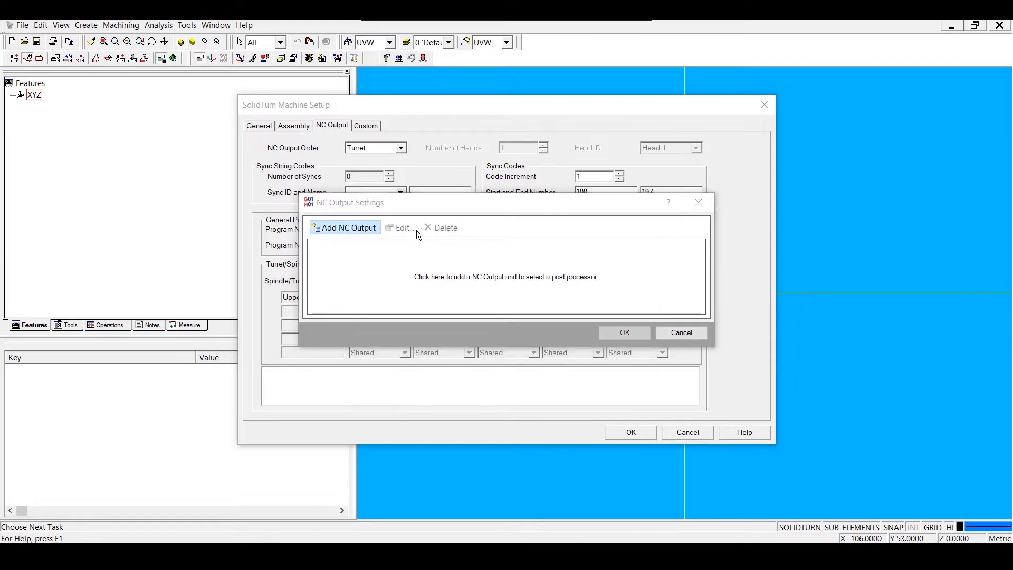
click(345, 227)
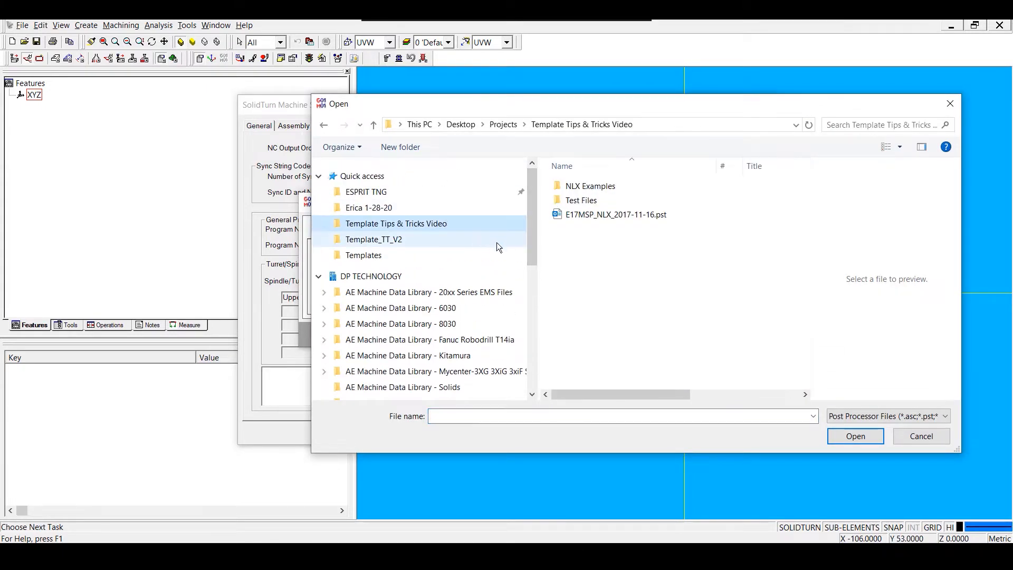
click(855, 436)
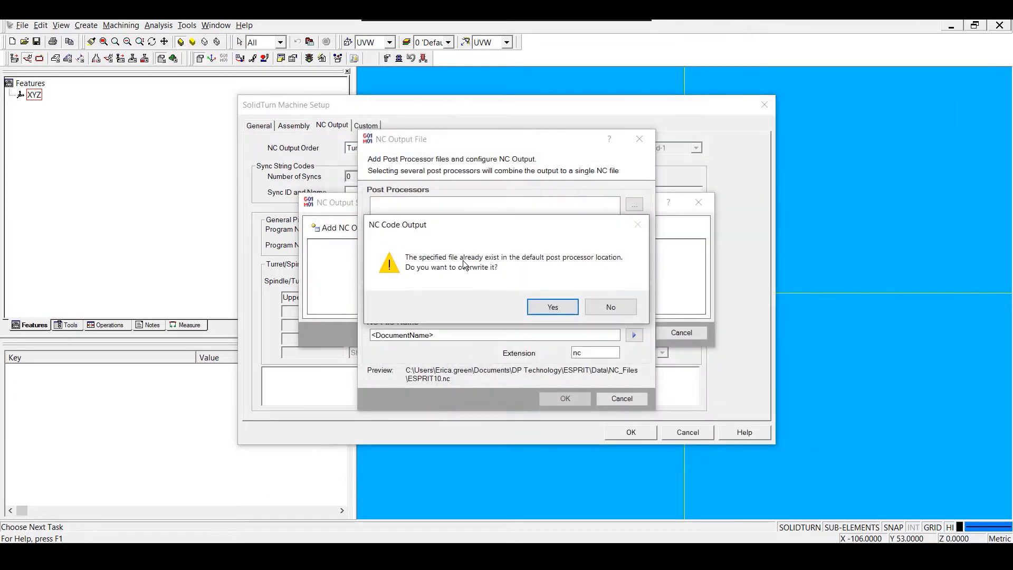
click(553, 307)
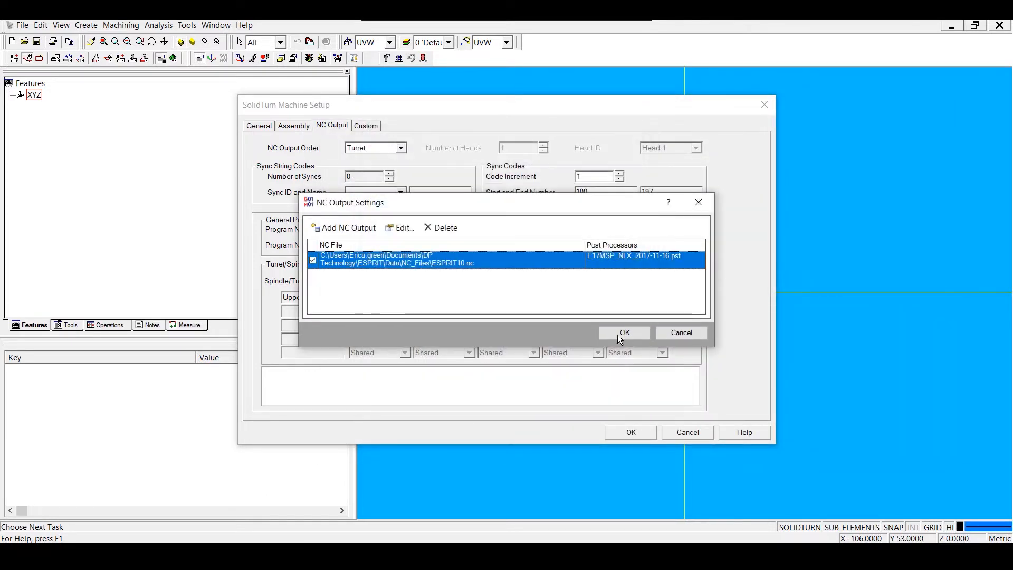
click(624, 333)
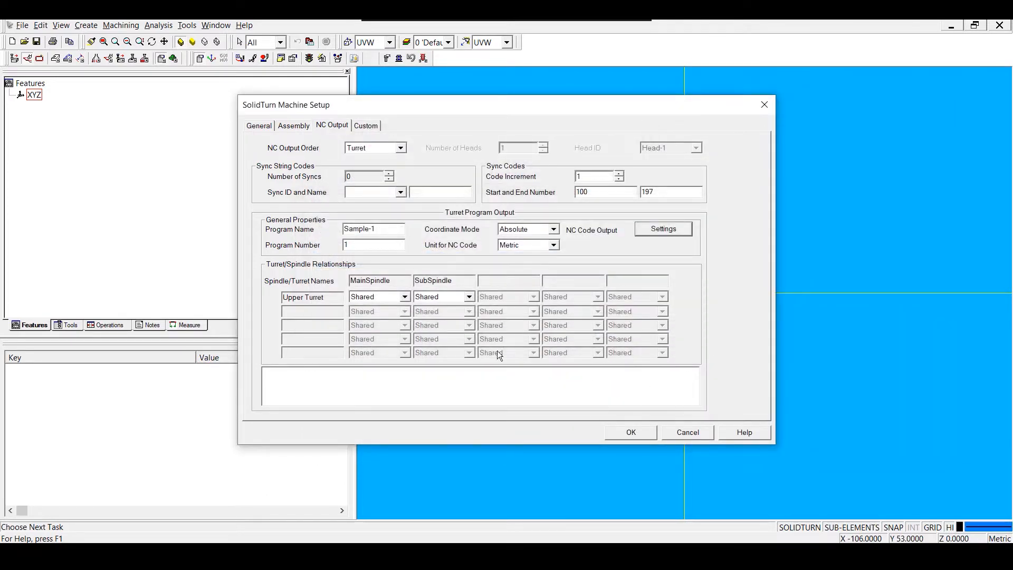
click(630, 432)
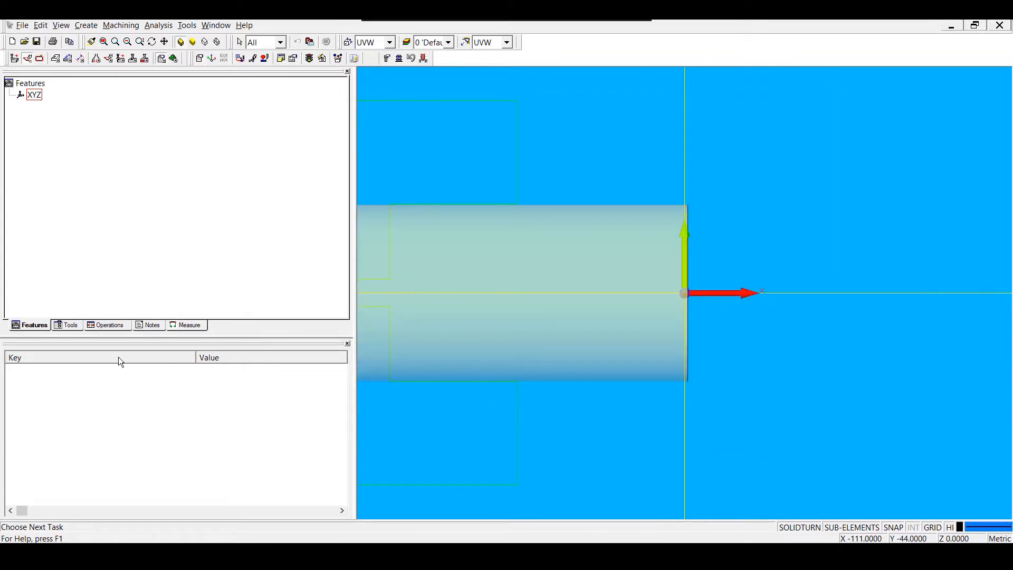
- Load the ESPRIT Tool List.etl library into the upper turret stations
click(71, 325)
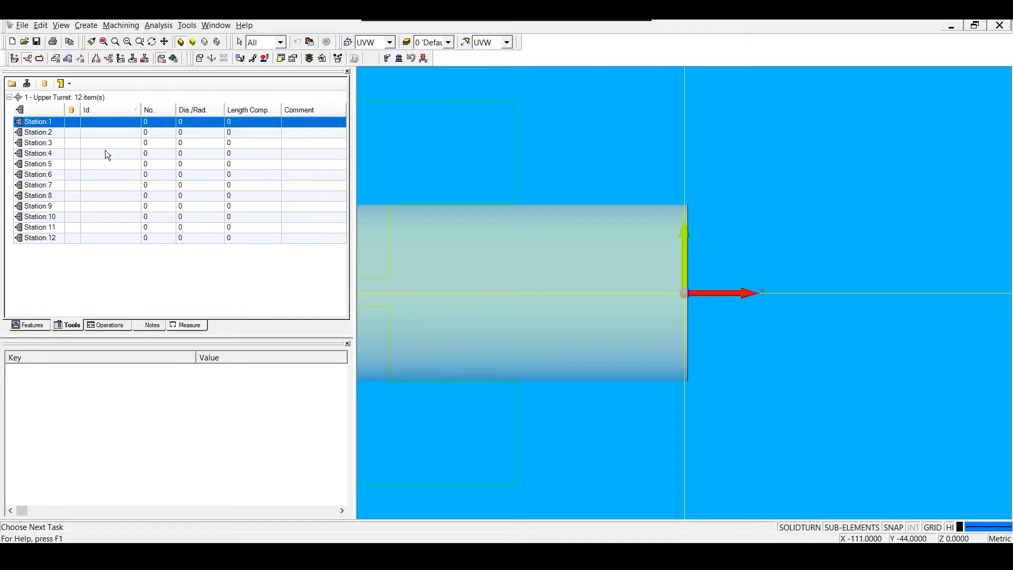
right_click(37, 143)
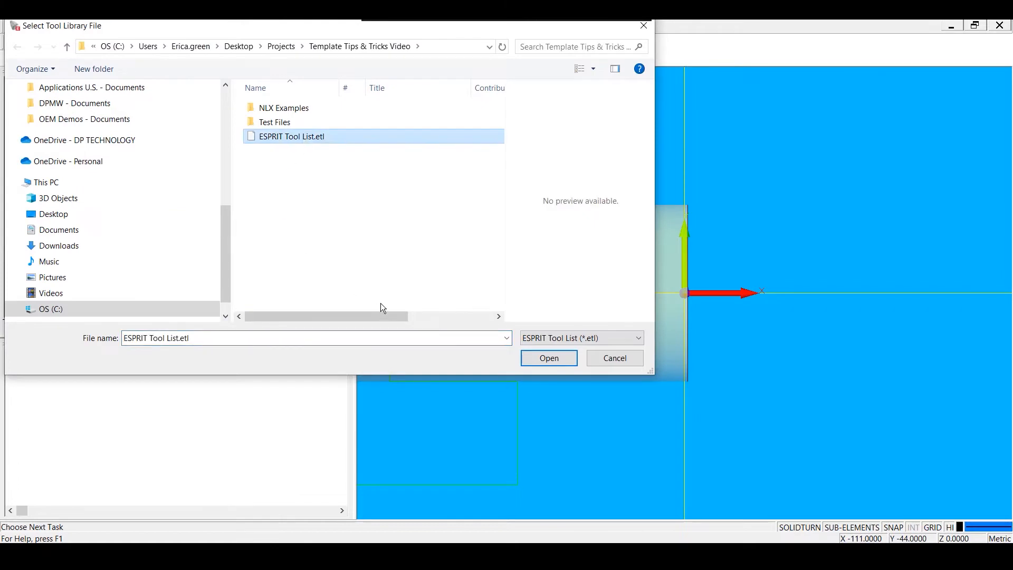
click(548, 357)
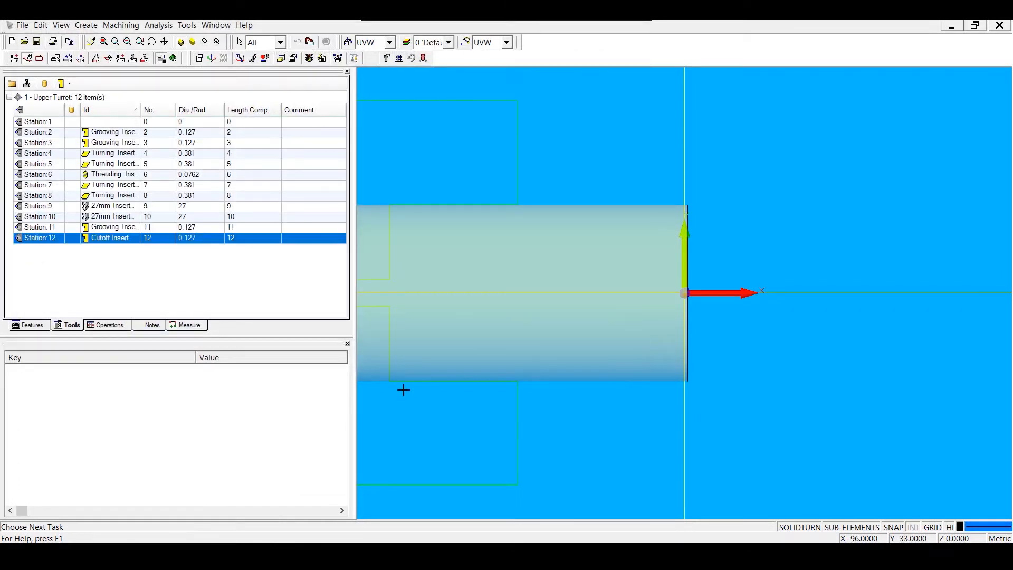
mouse_move(485, 213)
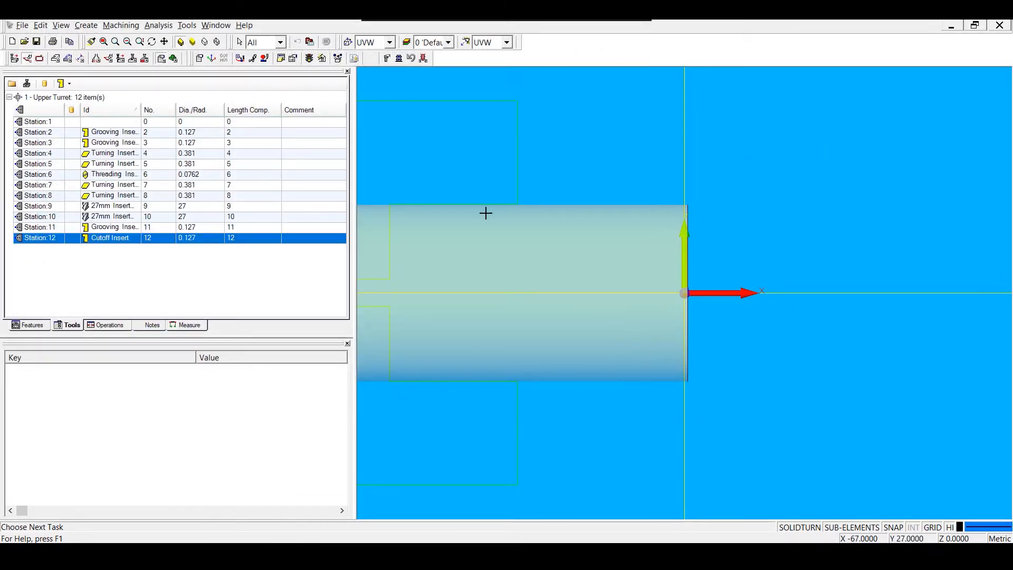
mouse_move(420, 120)
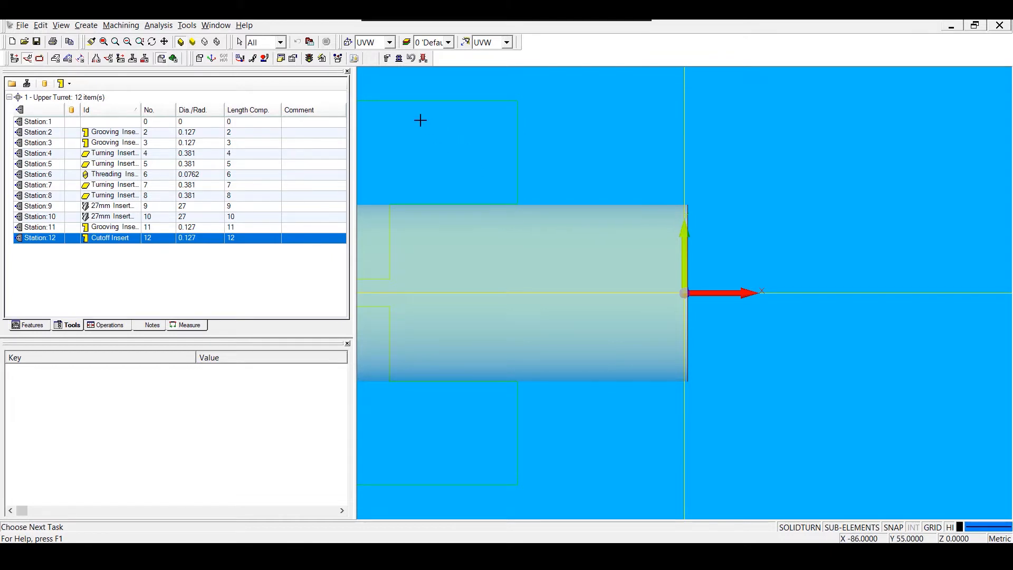
mouse_move(406, 42)
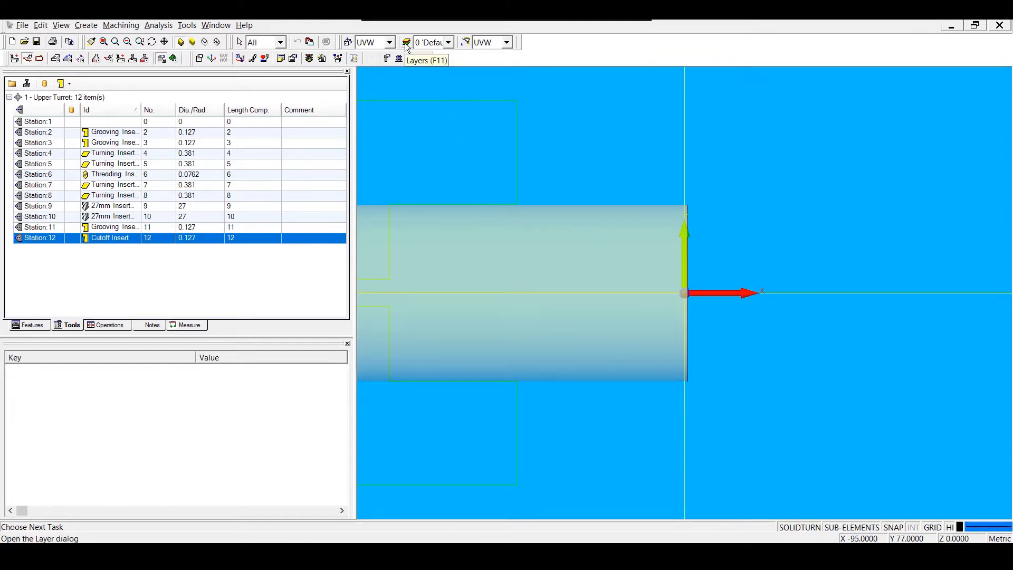
- Create the layers Part, Stock and Machining, then select the Part layer
click(408, 42)
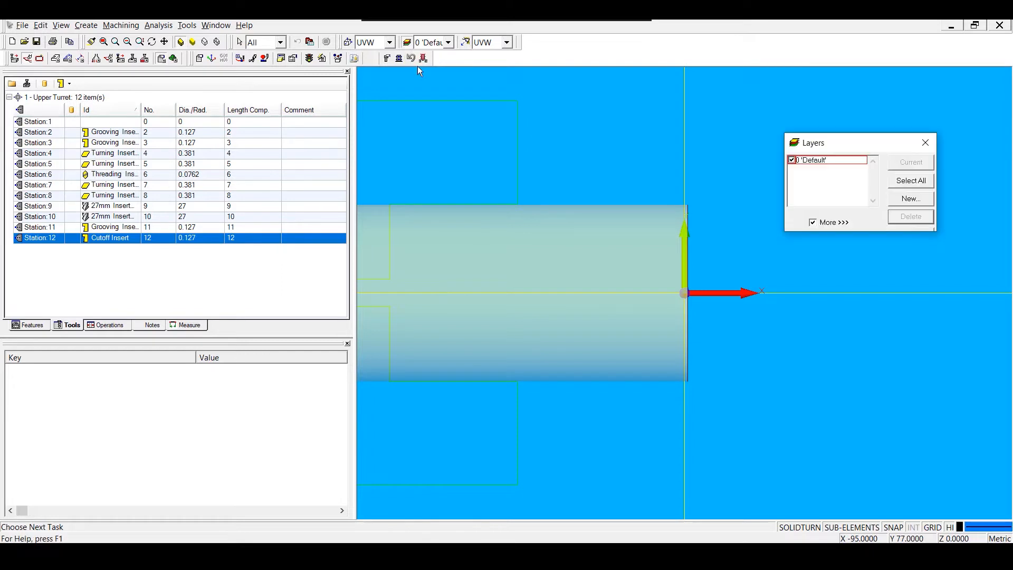
mouse_move(772, 107)
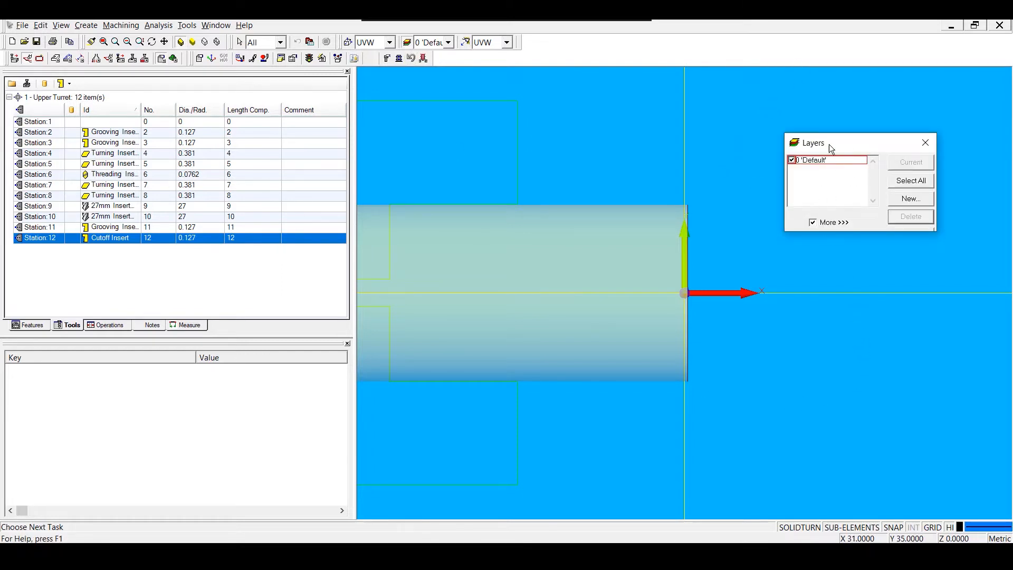
click(910, 198)
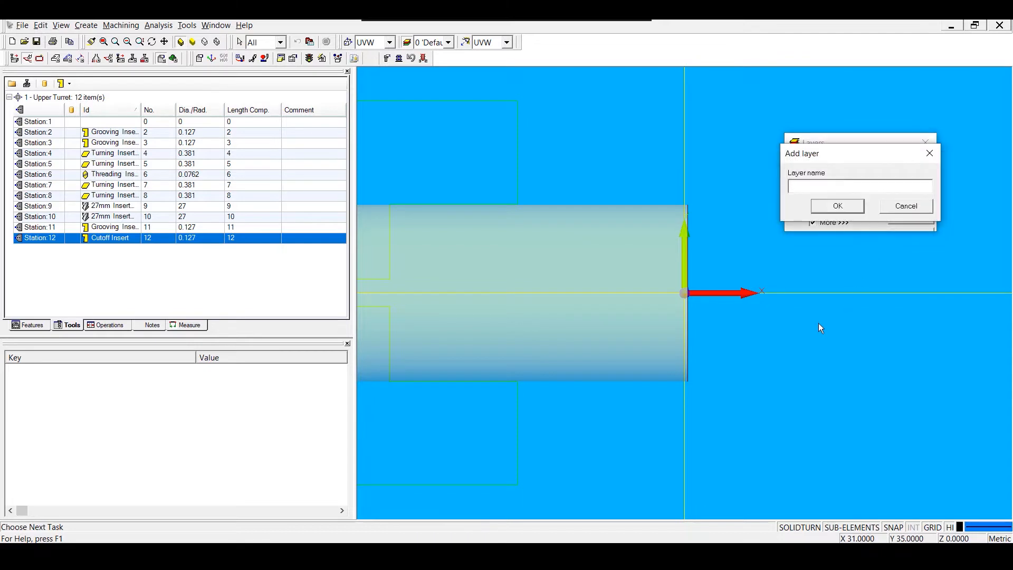
click(837, 206)
text(S)
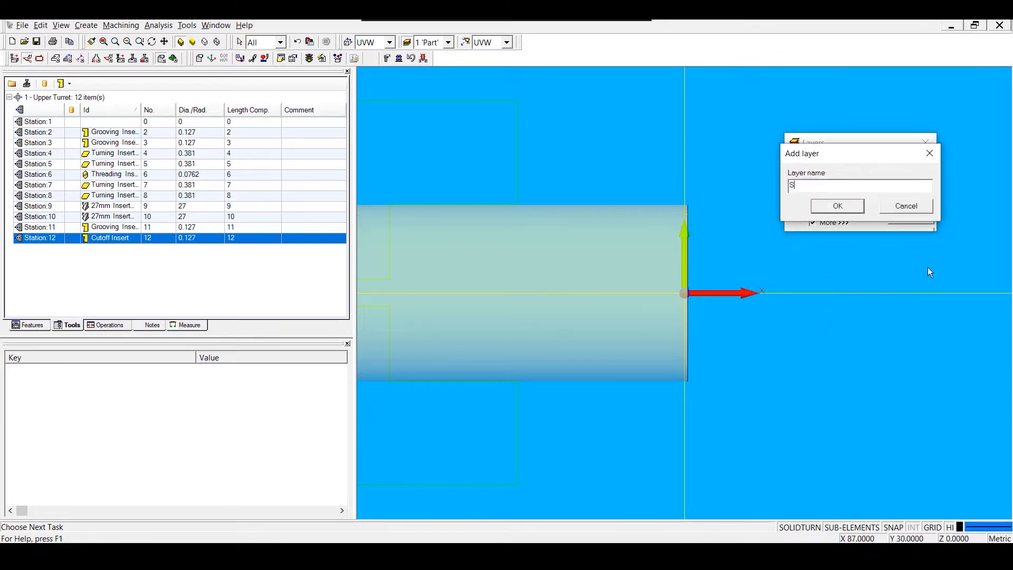
click(837, 205)
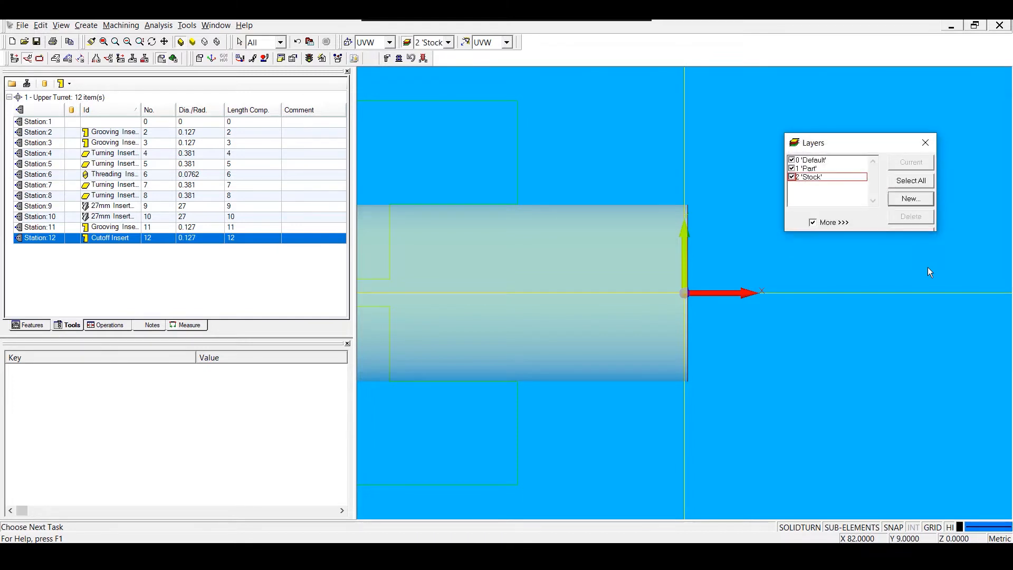
click(911, 198)
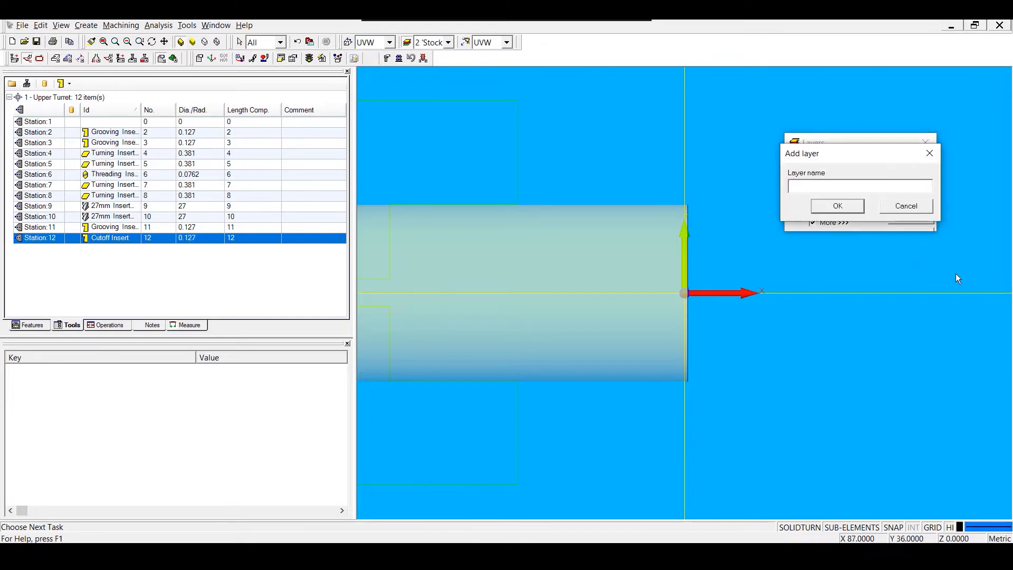
text(Machining)
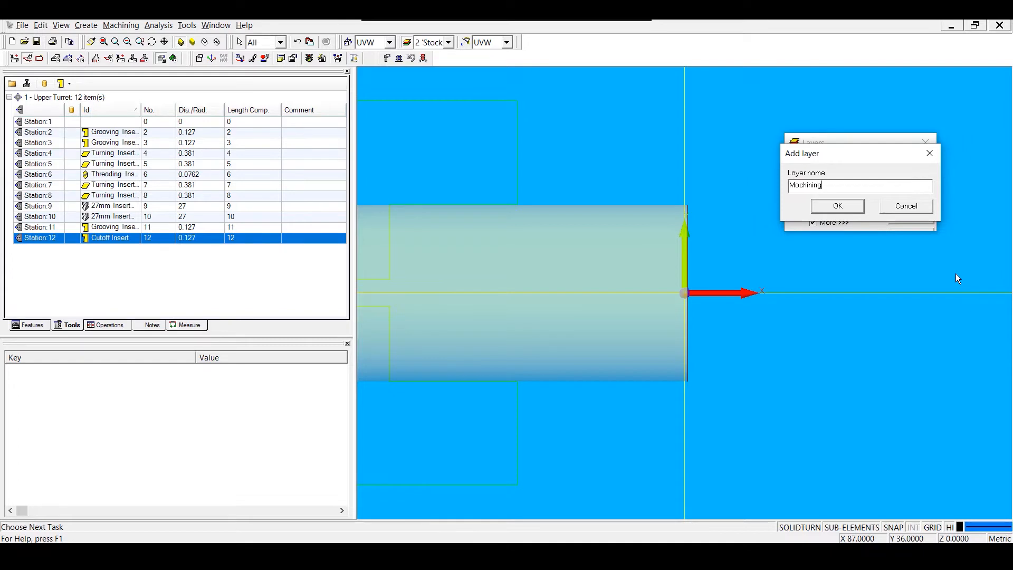
click(837, 206)
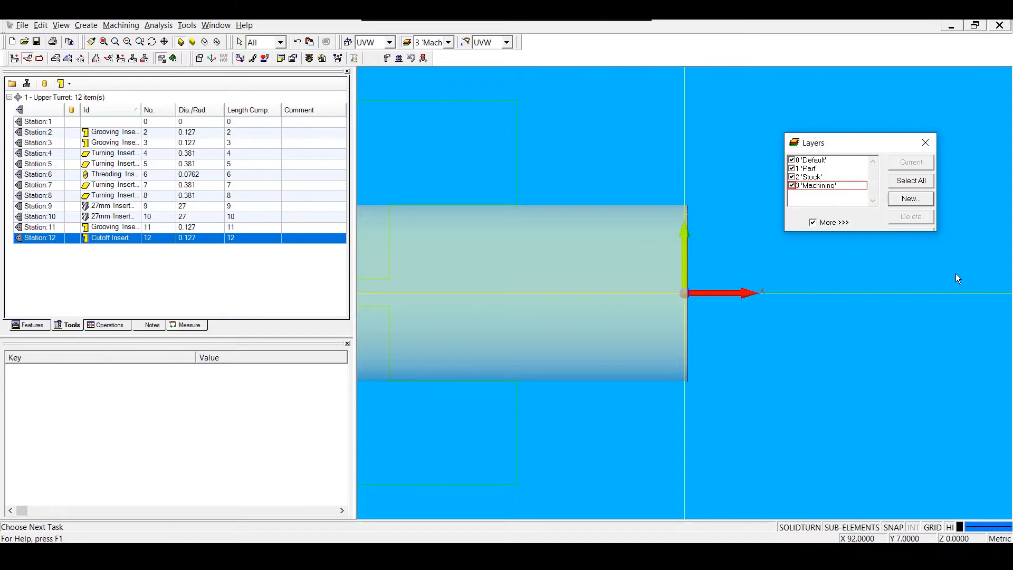
click(808, 168)
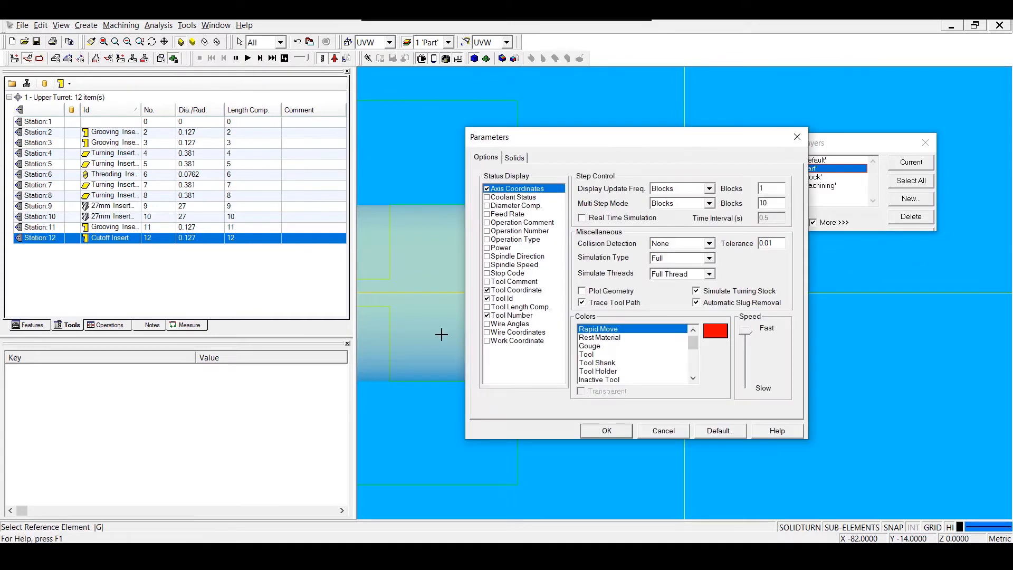
- Accept the simulation Parameters dialog so the lathe machine model is displayed
click(606, 430)
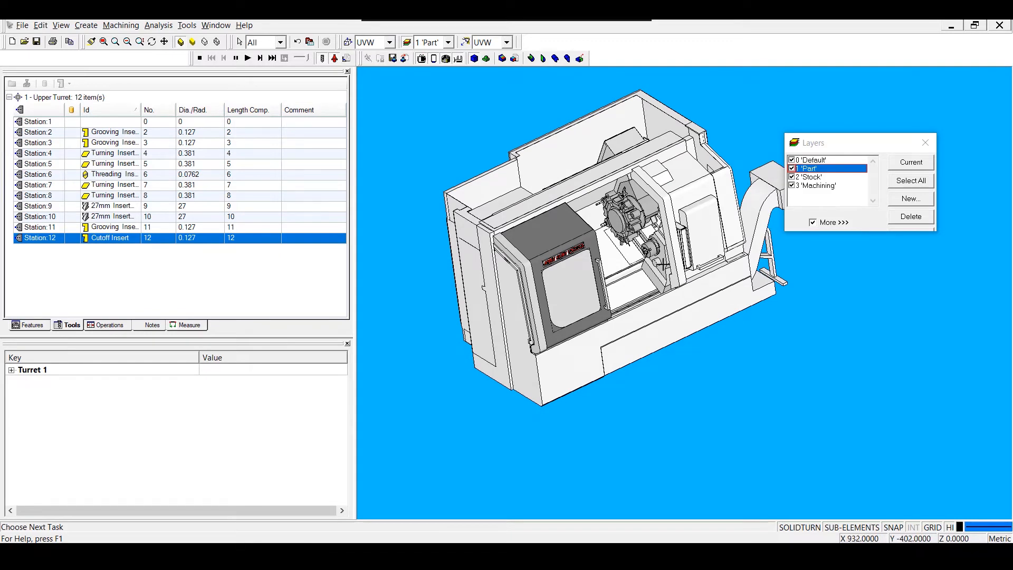
- Save the setup as template Lathe.est in Documents > DP Technology > ESPRIT > Data > Templates
click(23, 25)
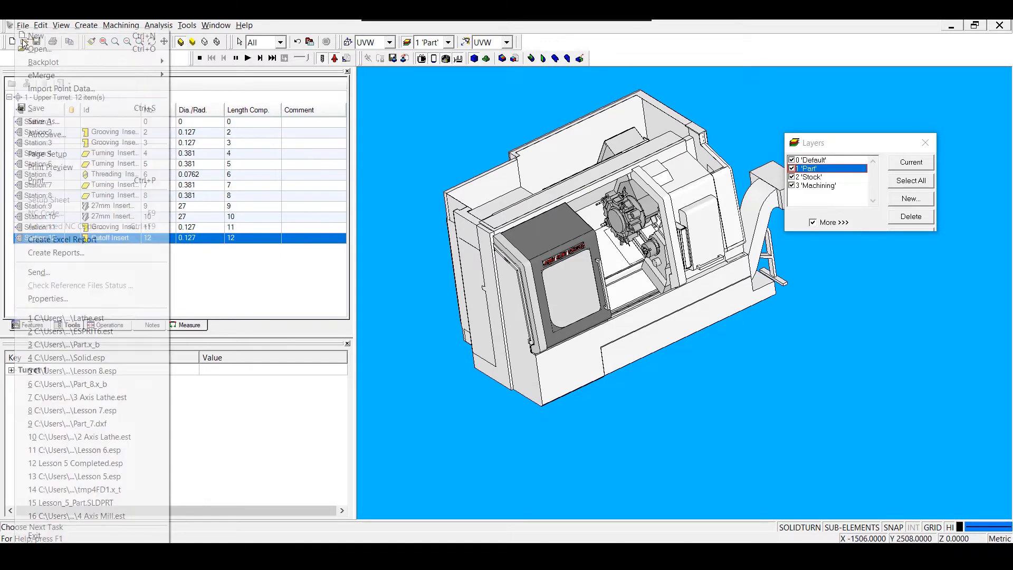
click(37, 121)
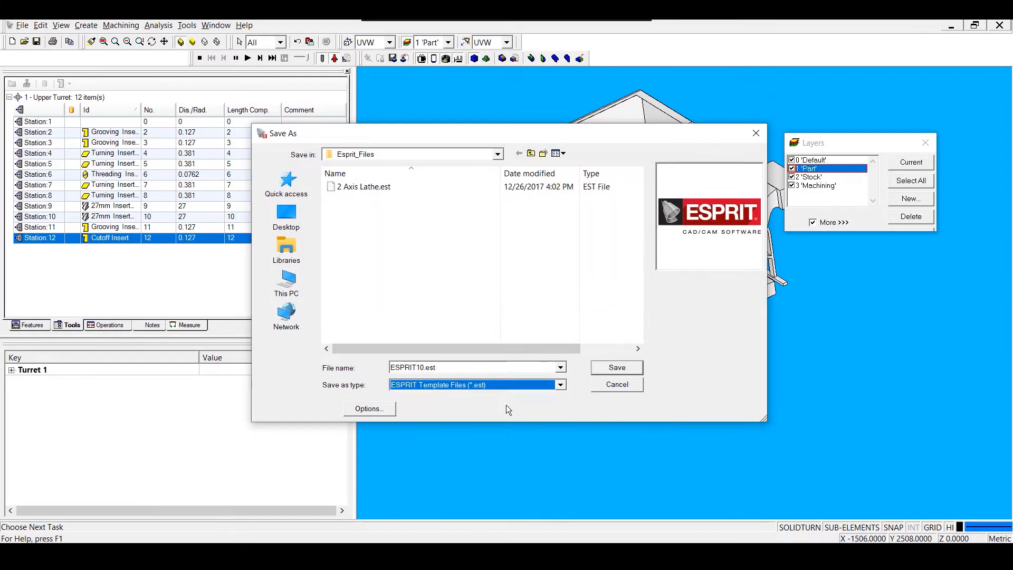
mouse_move(489, 389)
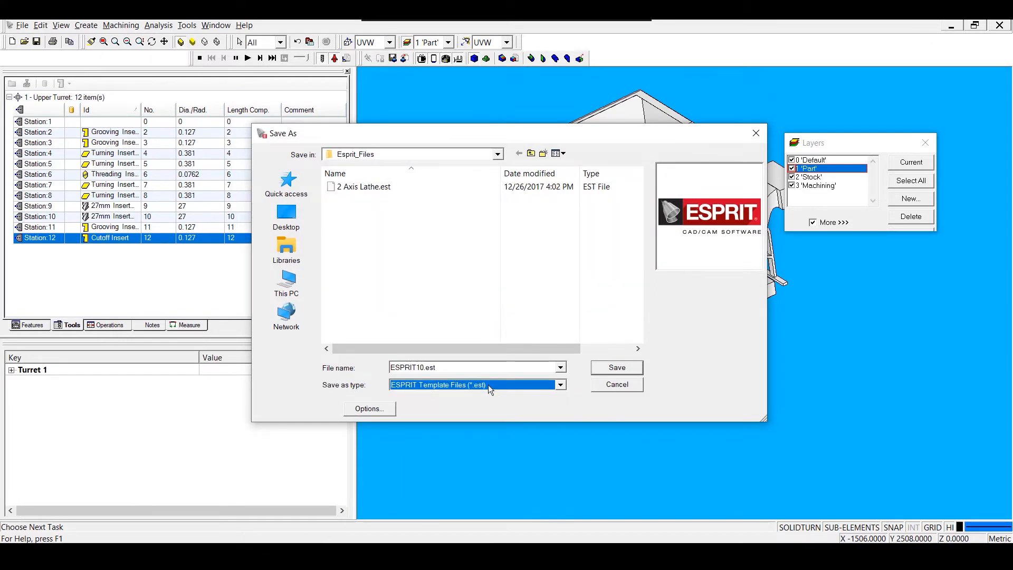
click(286, 284)
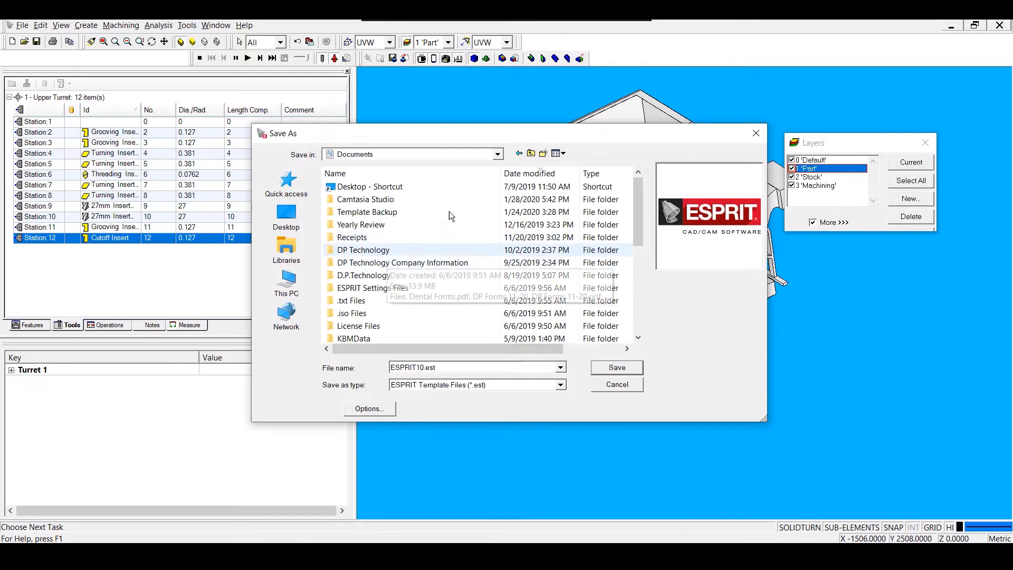
double_click(362, 249)
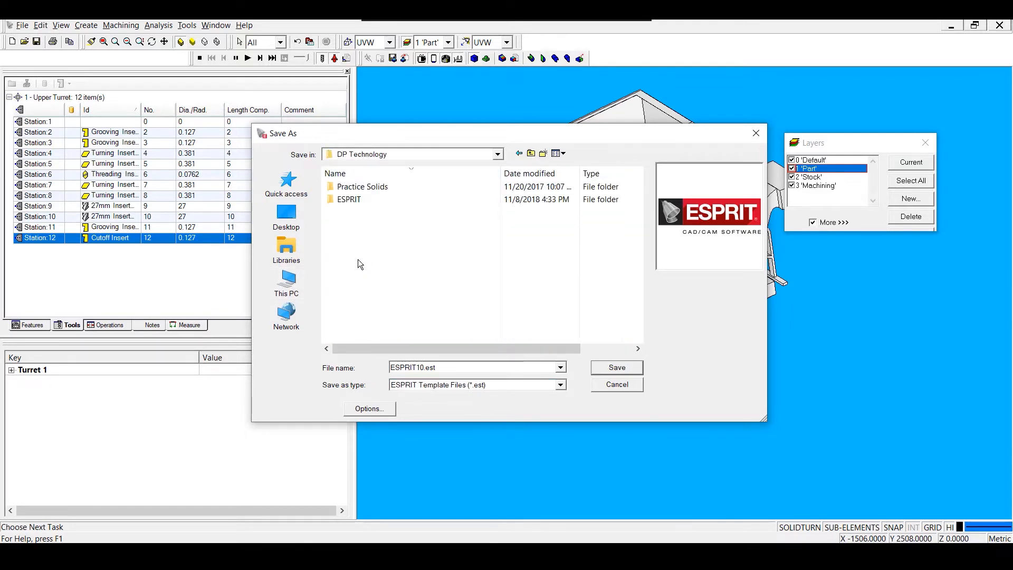
double_click(349, 199)
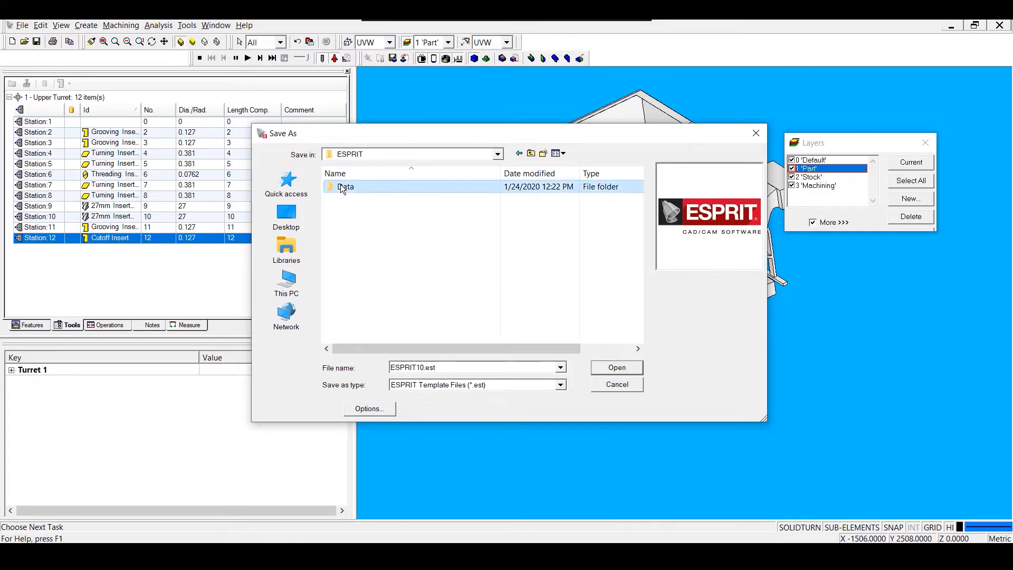
double_click(345, 186)
text(La)
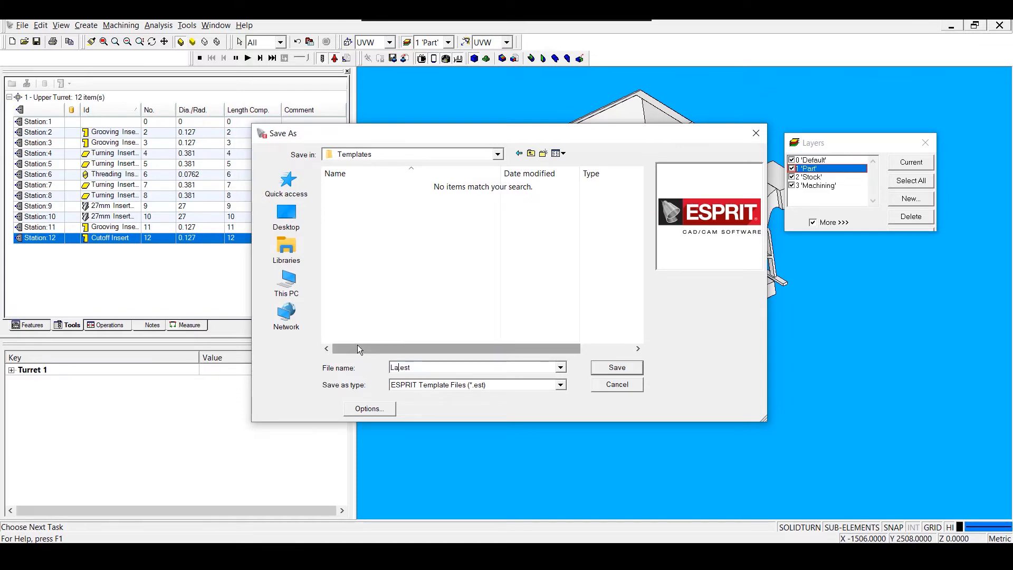
click(617, 367)
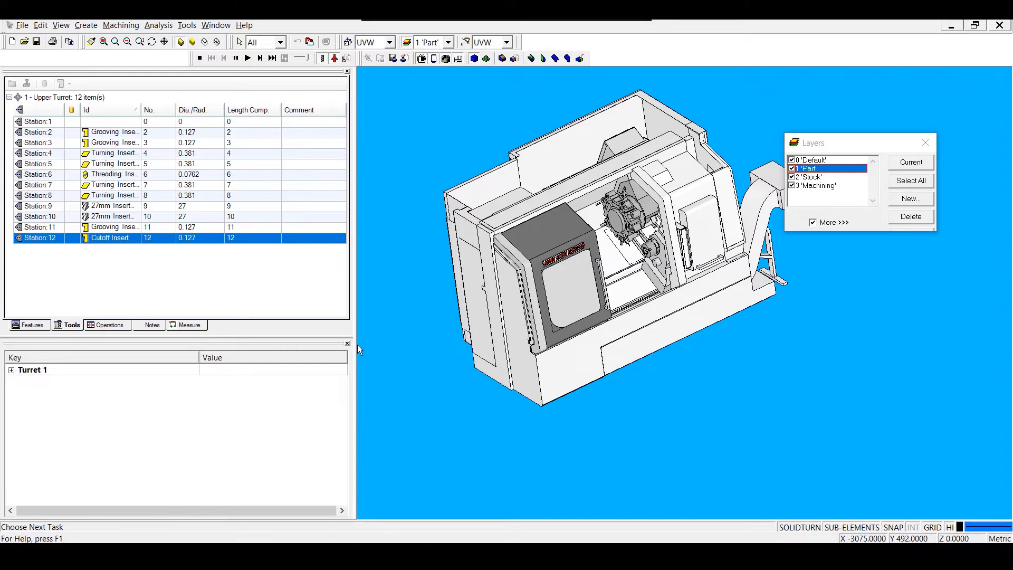
- Review the full Templates folder path in the File Locations settings of Options
click(187, 24)
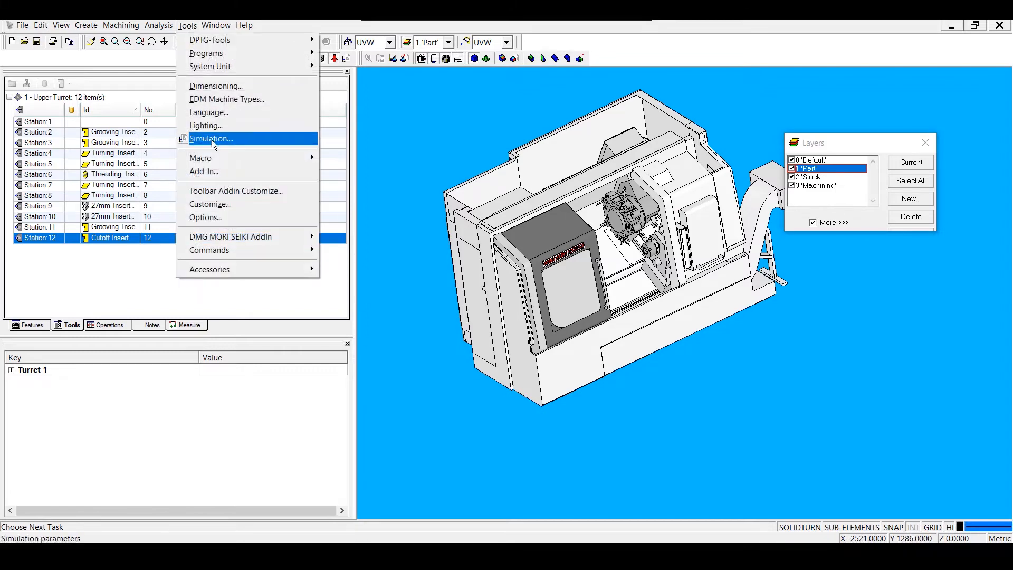
click(205, 217)
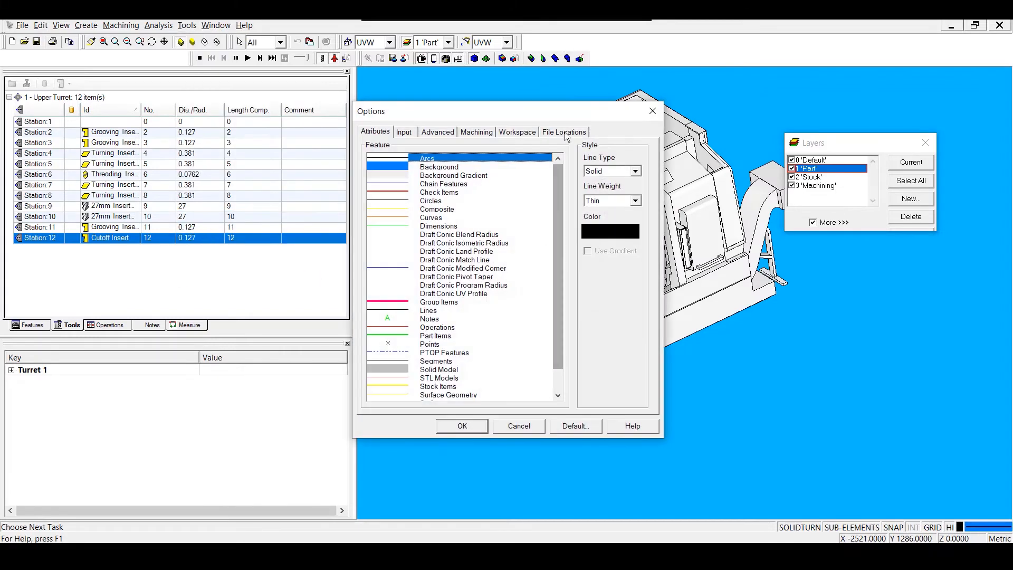
click(564, 132)
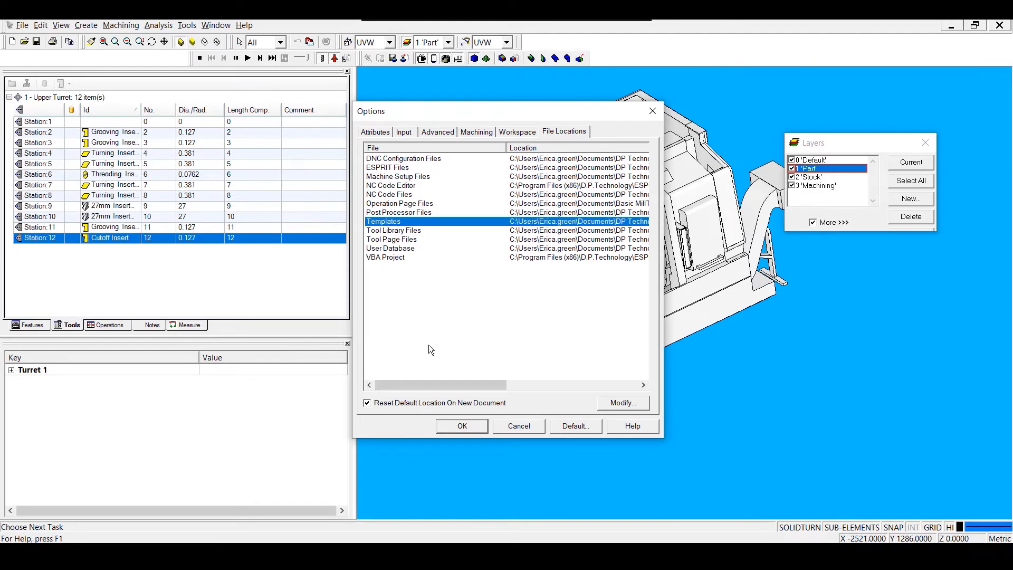
drag(420, 386, 503, 385)
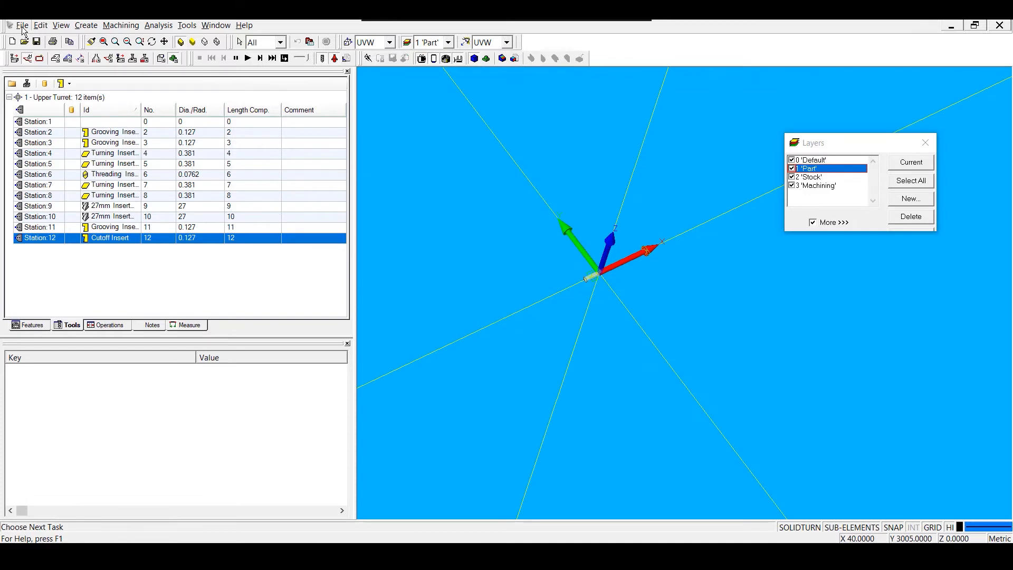
- Create a new document from the Lathe.est template via File > New
click(22, 25)
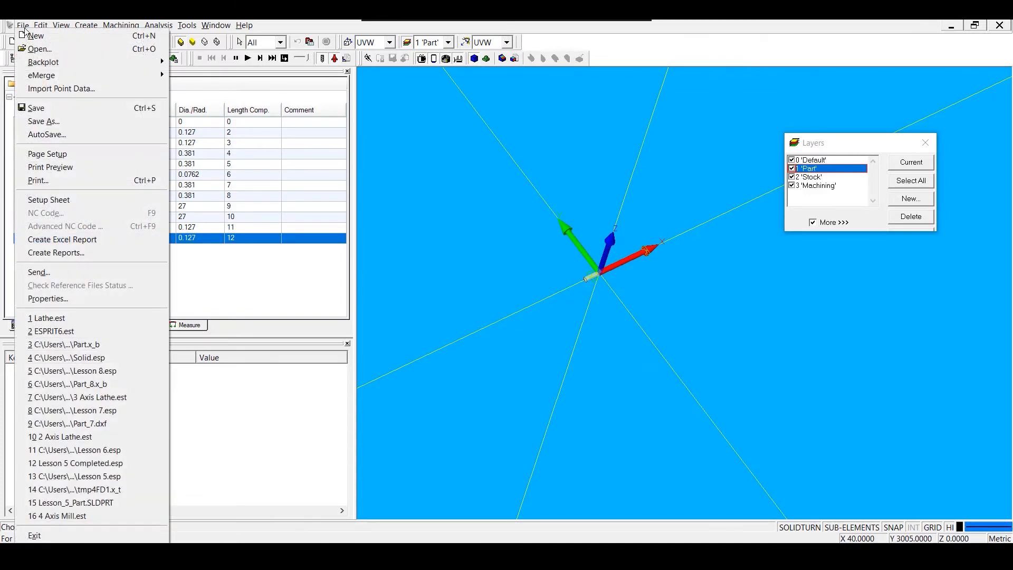
click(34, 36)
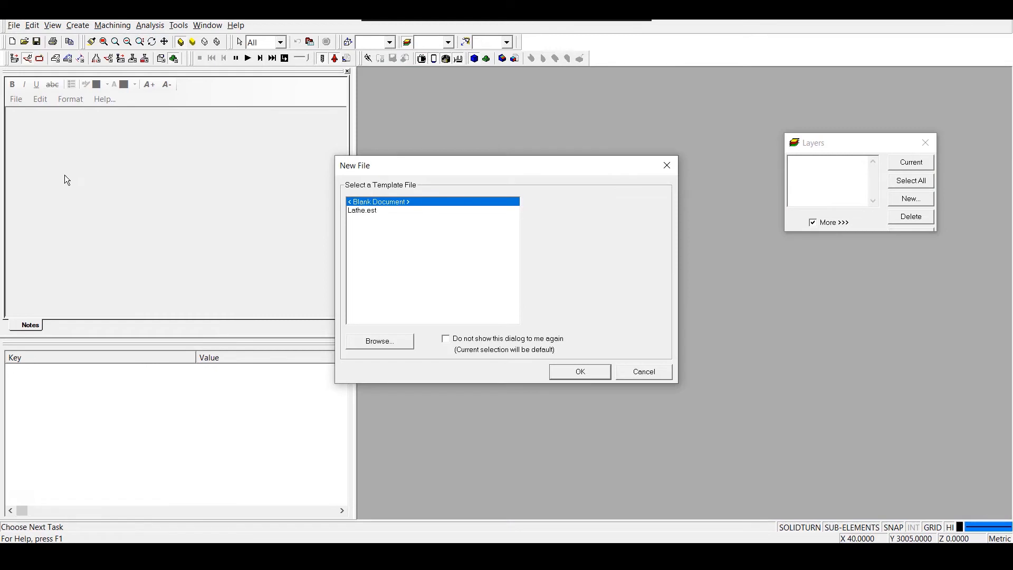
click(361, 211)
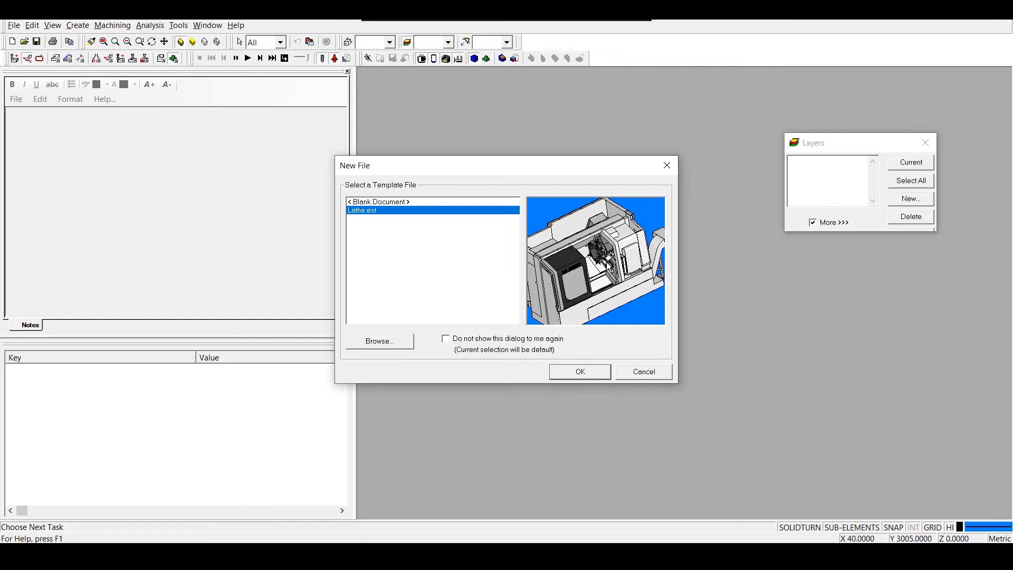
click(580, 371)
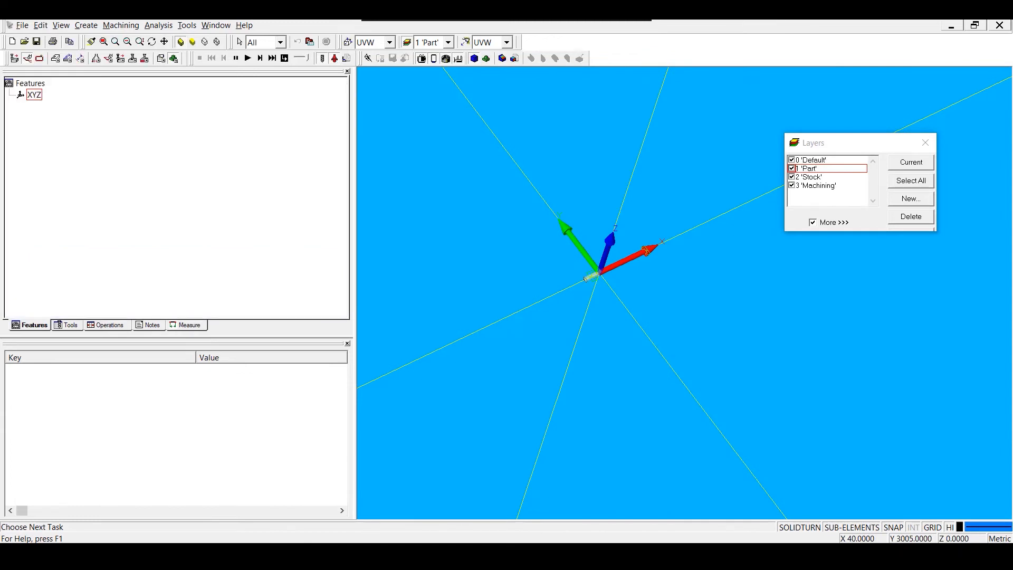
mouse_move(152, 256)
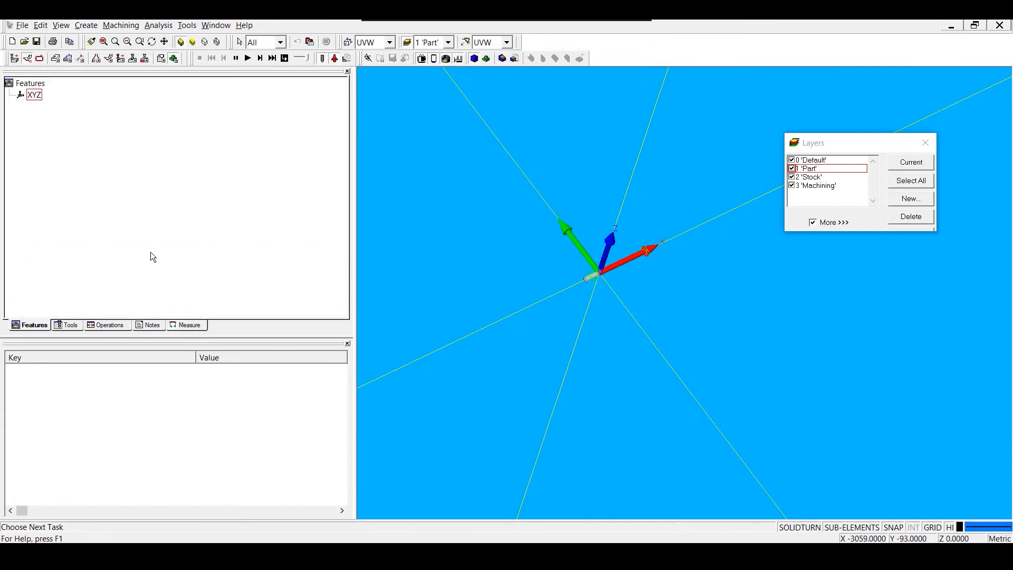
click(186, 25)
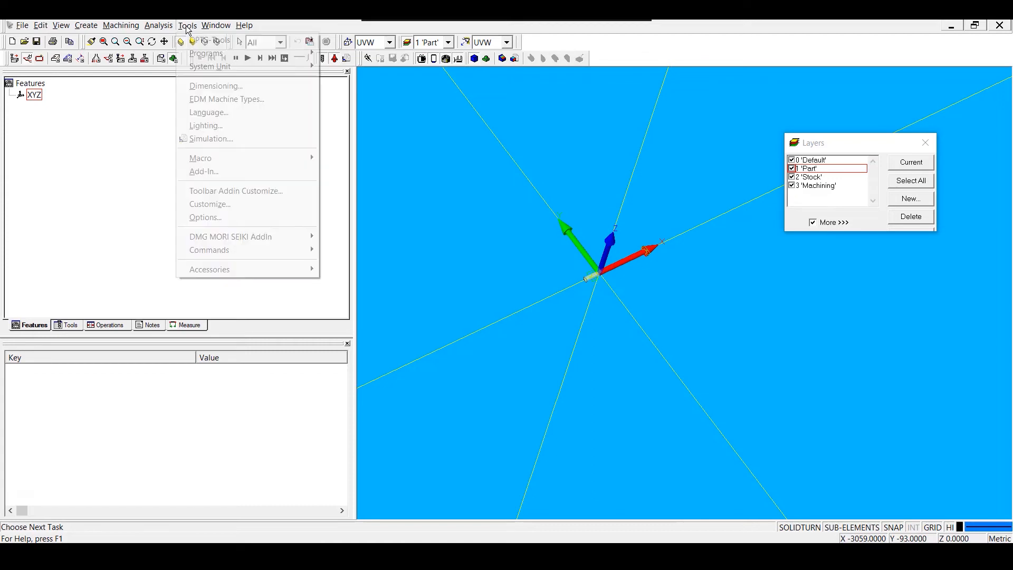
click(205, 217)
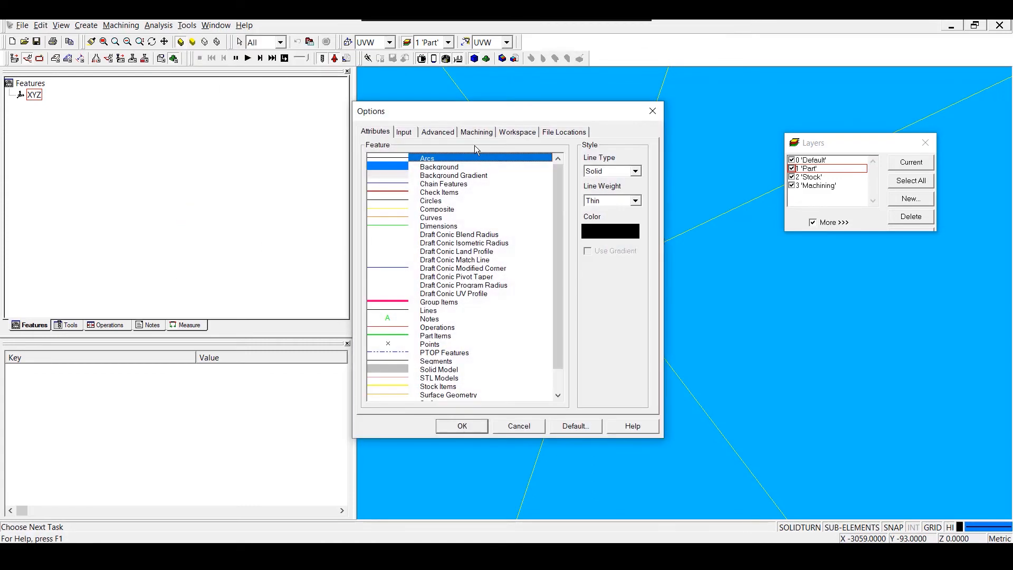
click(404, 132)
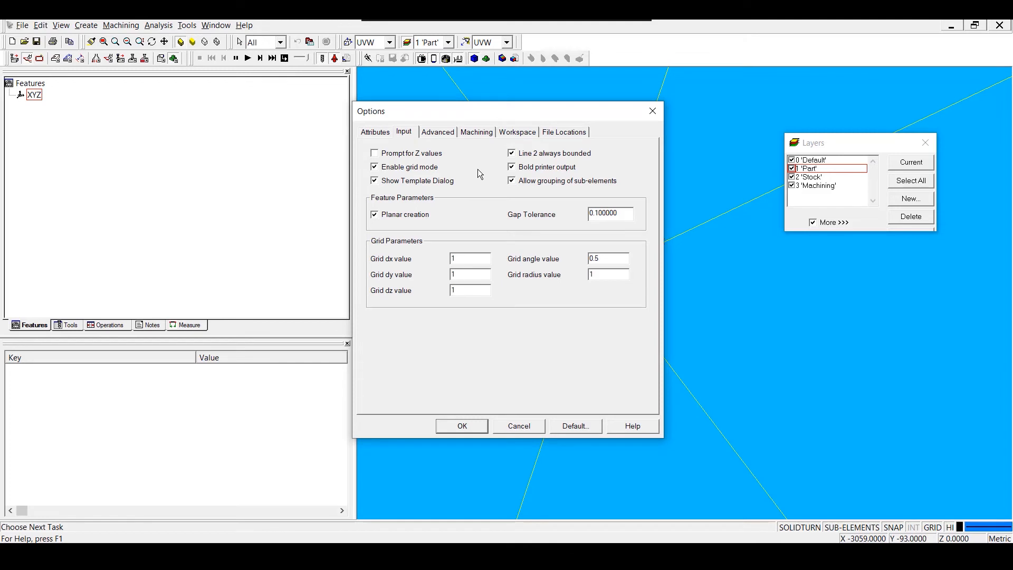
mouse_move(584, 92)
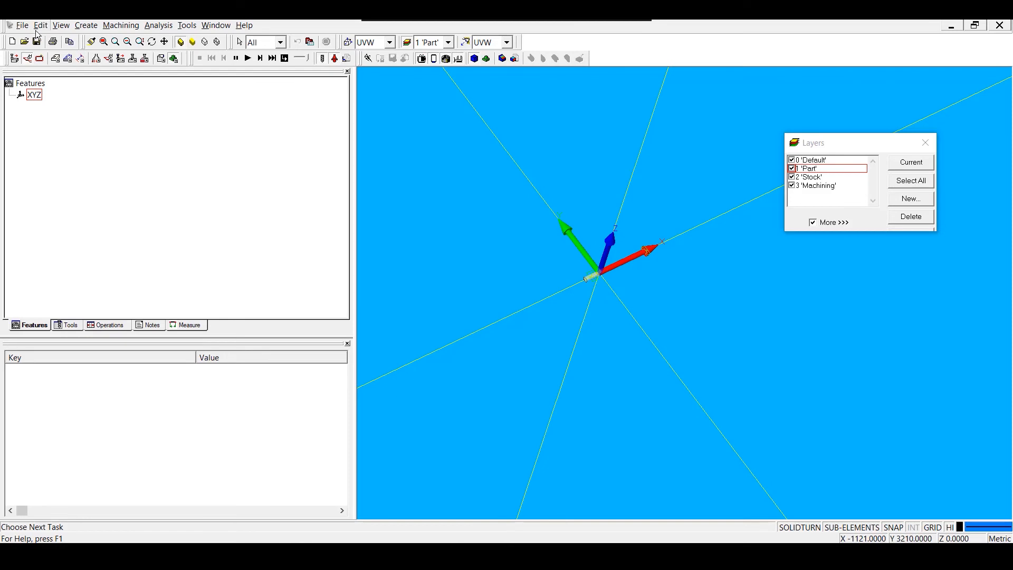
- Merge Part.x_b from Desktop > Projects > Template Tips & Tricks Video into the document
click(24, 41)
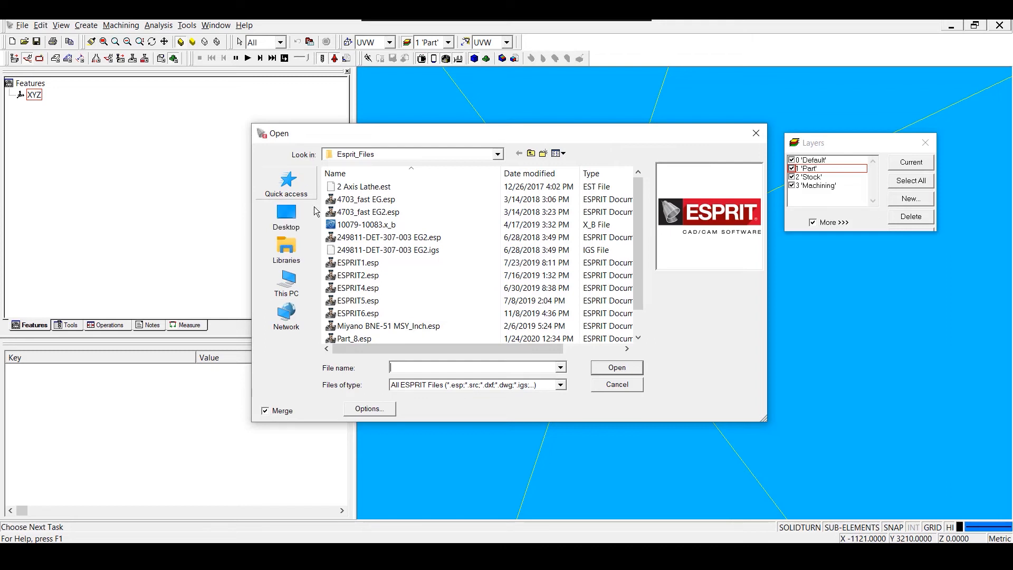
click(286, 216)
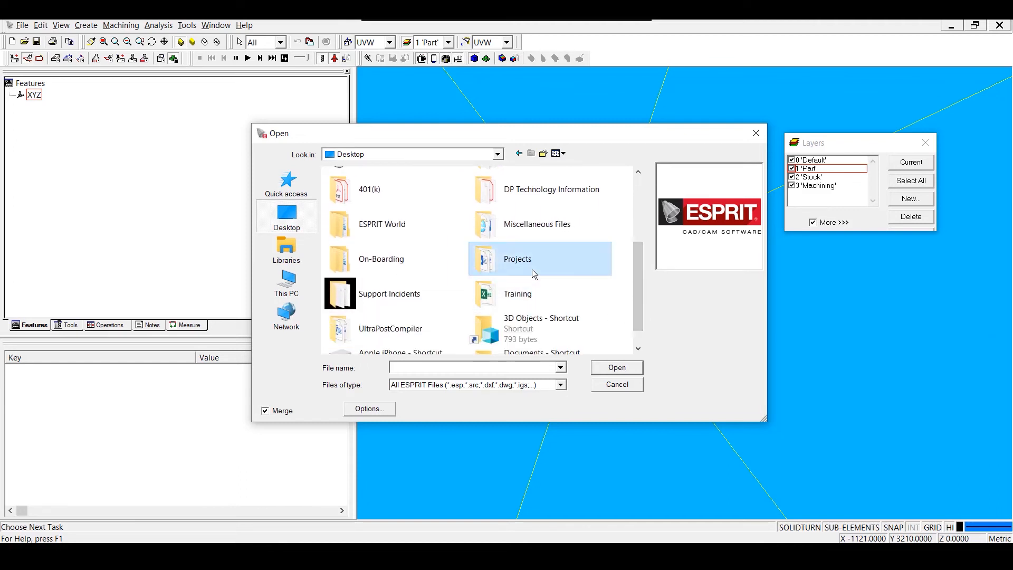
double_click(517, 258)
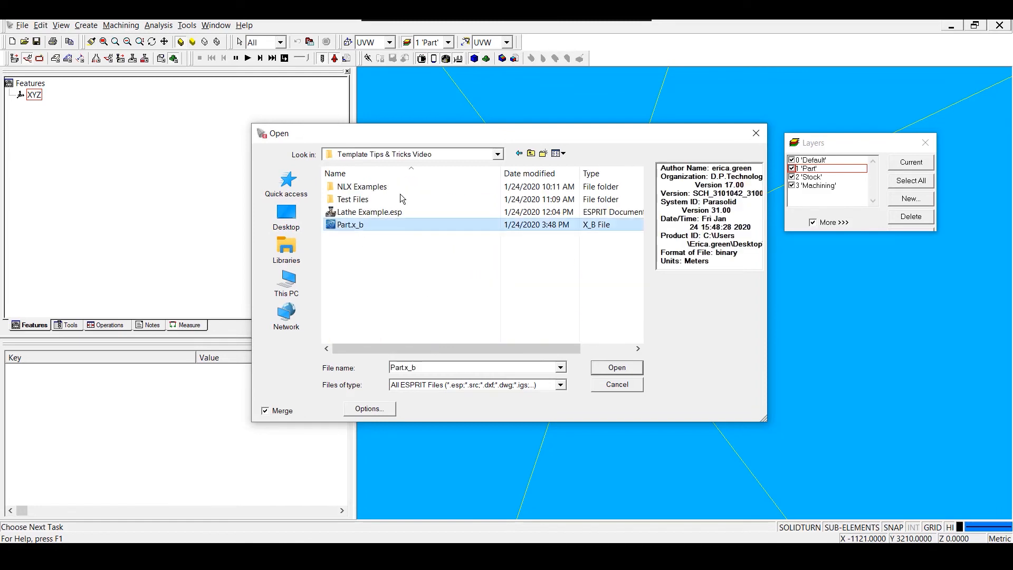
click(616, 367)
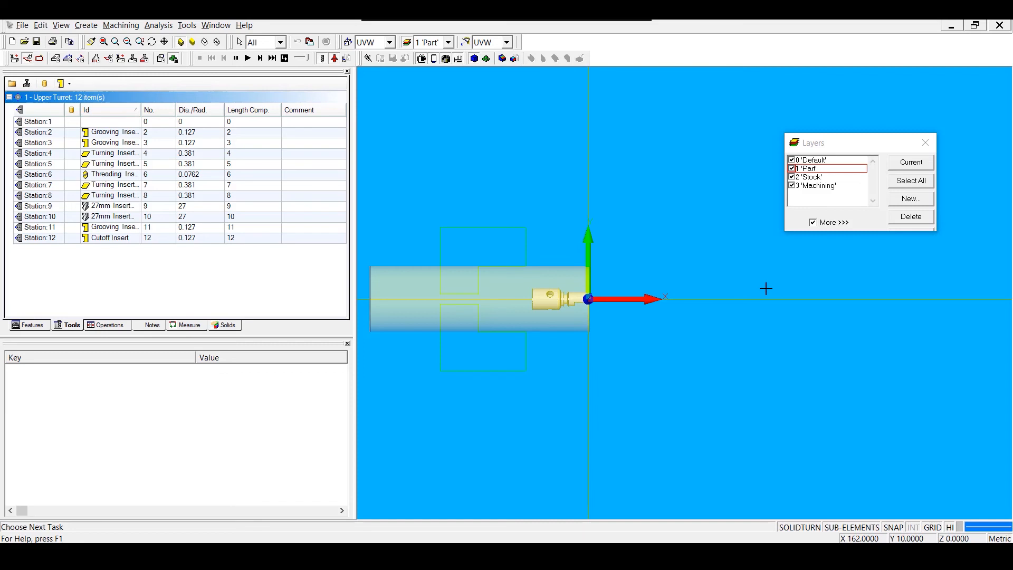
mouse_move(745, 255)
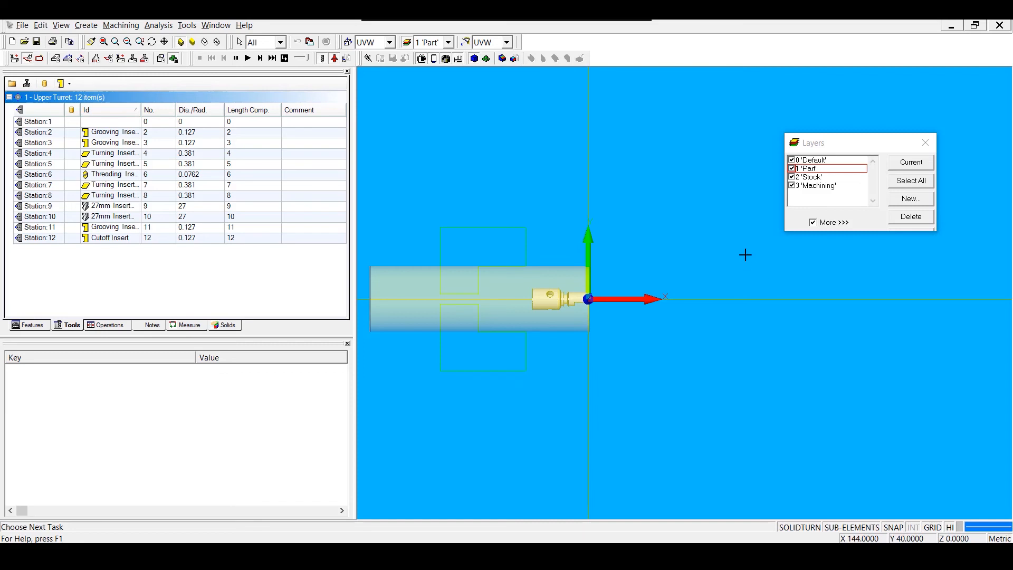
mouse_move(550, 215)
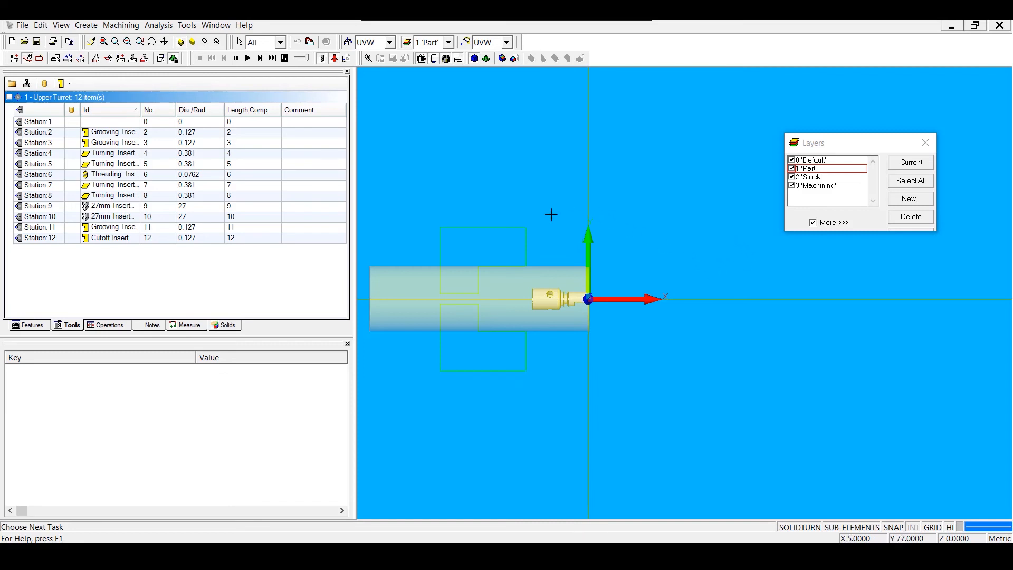
- Save the merged document to the Desktop with the file name Part.esp
click(25, 25)
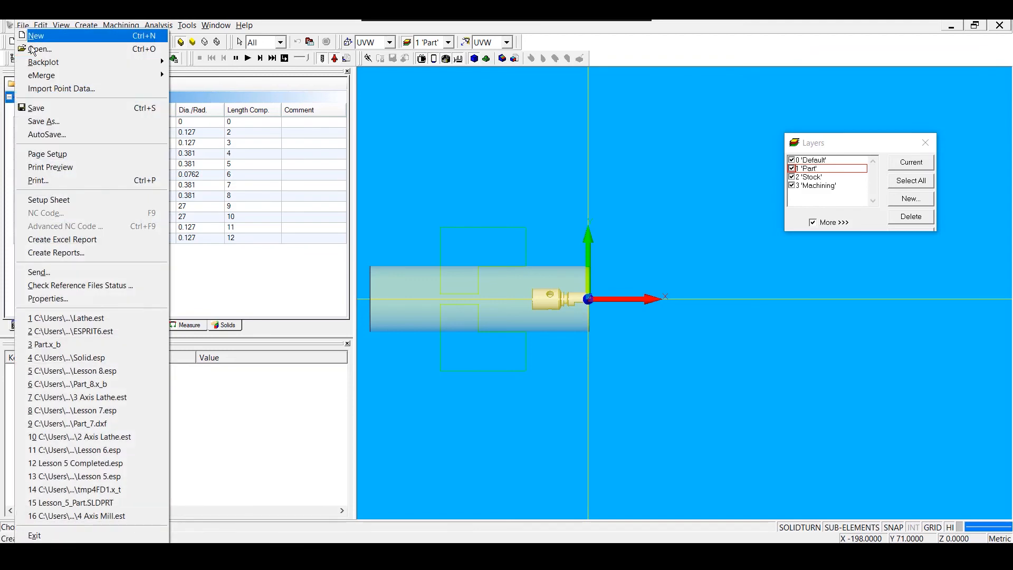
click(43, 121)
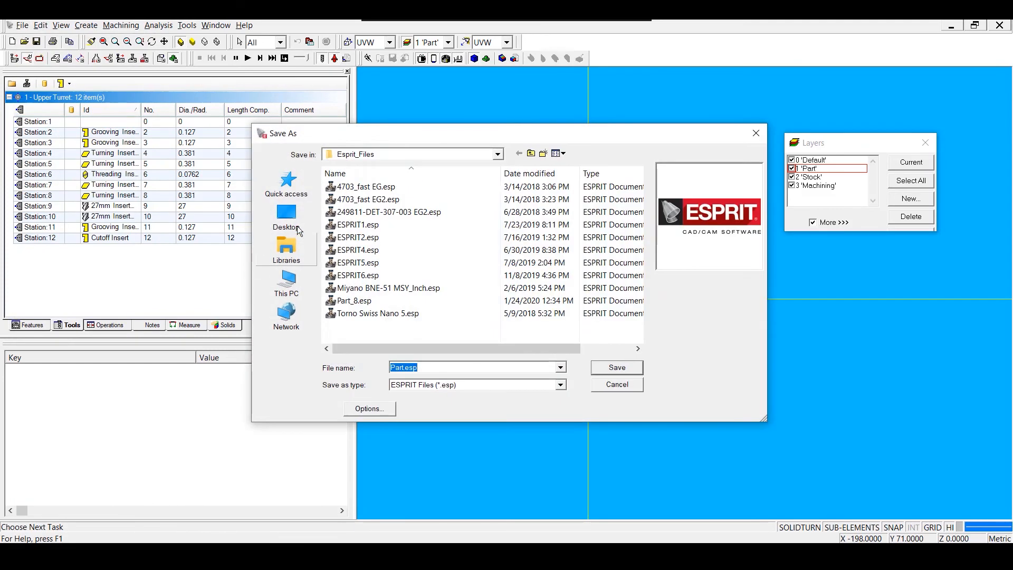
click(286, 216)
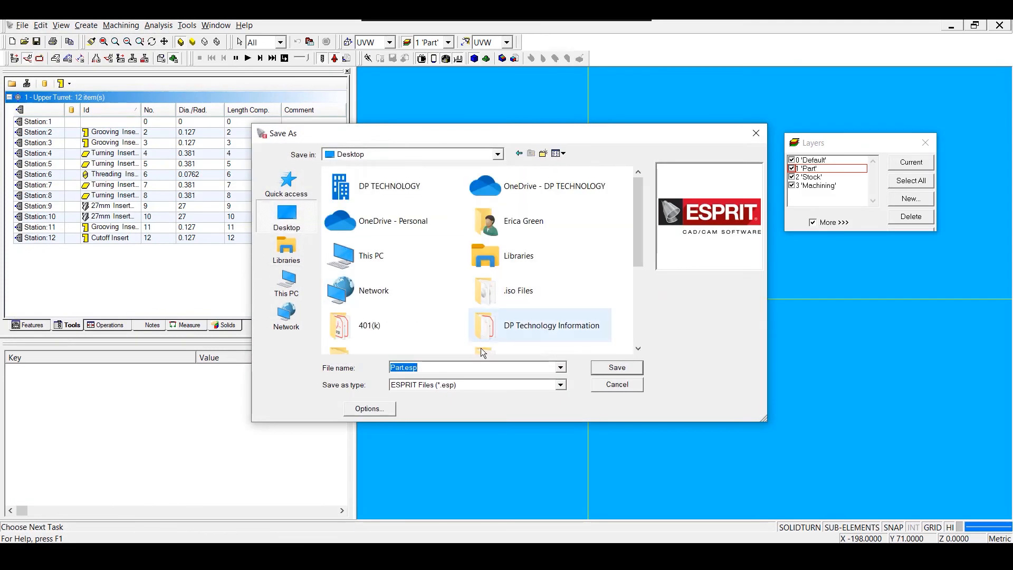
click(616, 367)
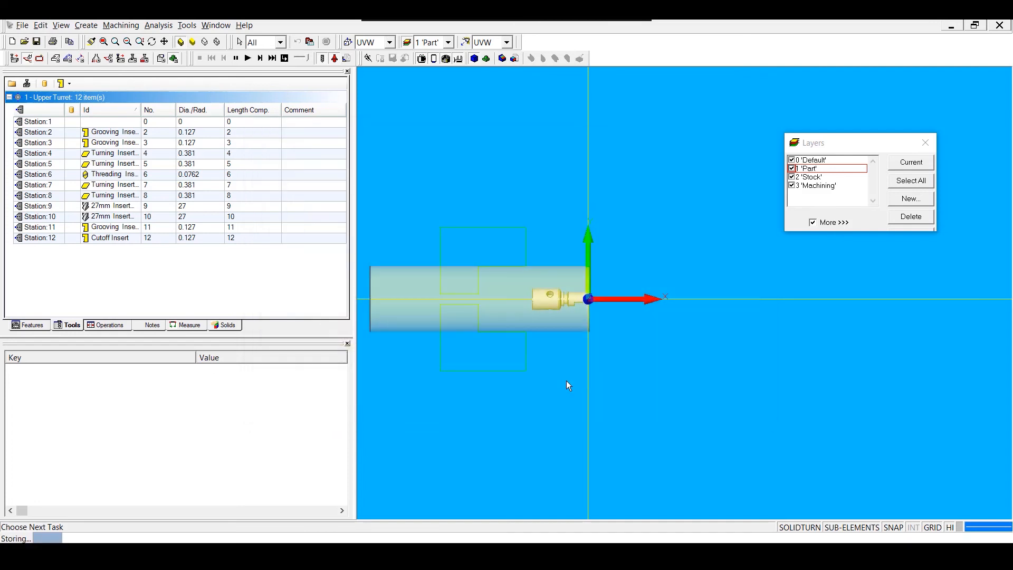